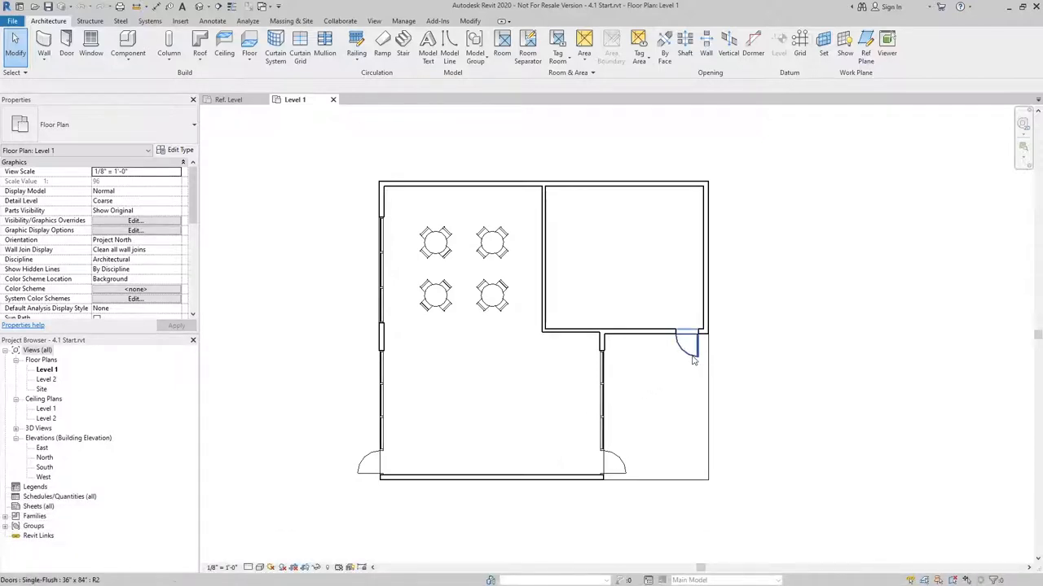
Select the placed door and expand Families > Doors > Single-Flush to its 36" x 84" type
left_click(687, 345)
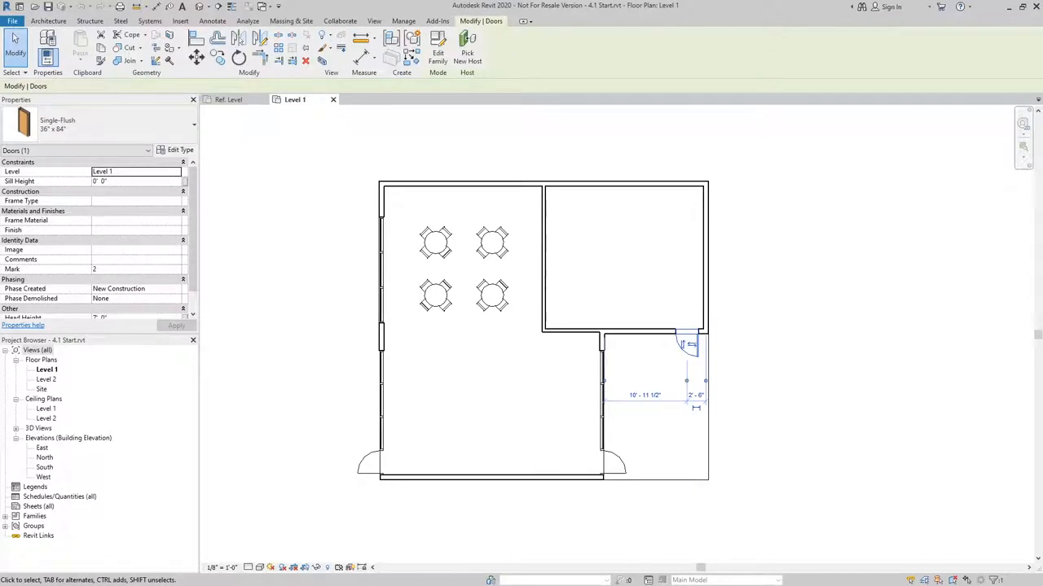
left_click(73, 149)
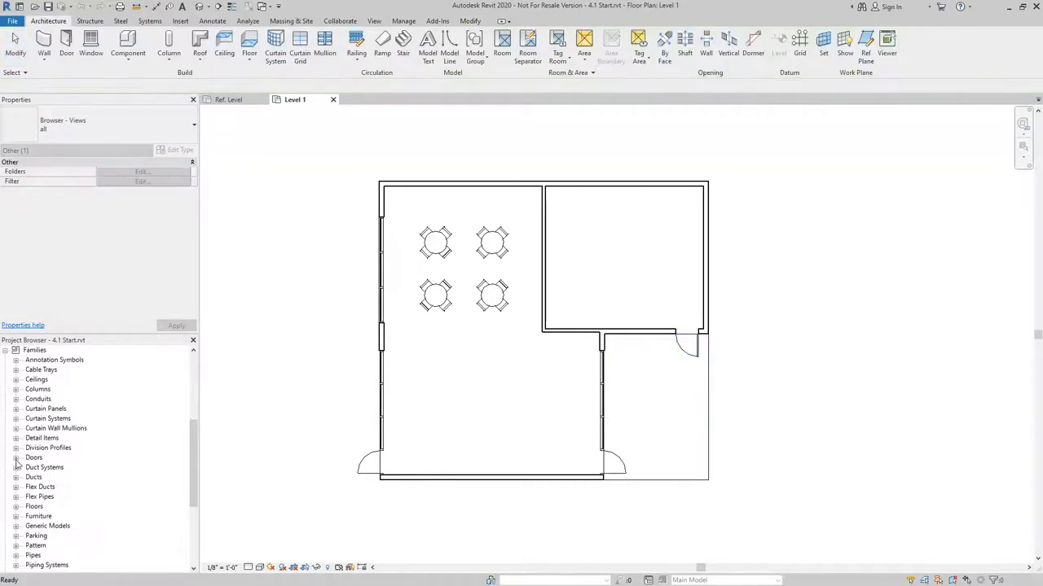
left_click(16, 456)
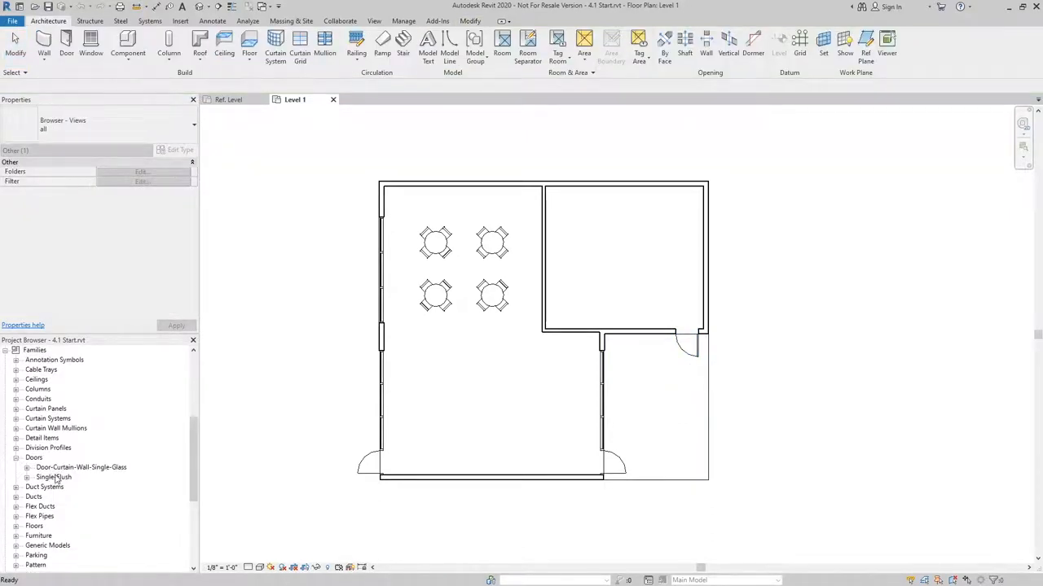
left_click(687, 345)
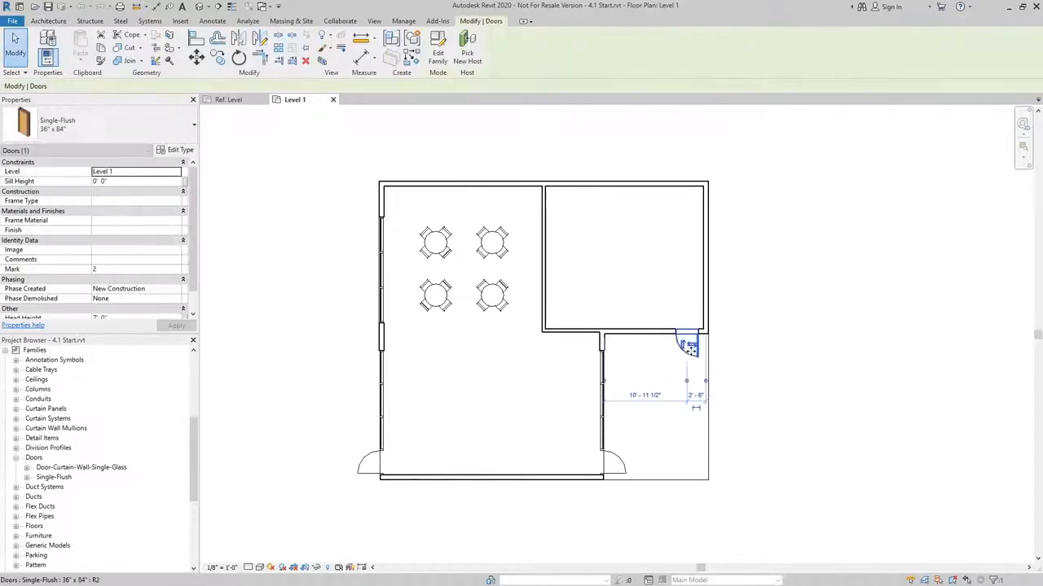
mouse_move(687, 350)
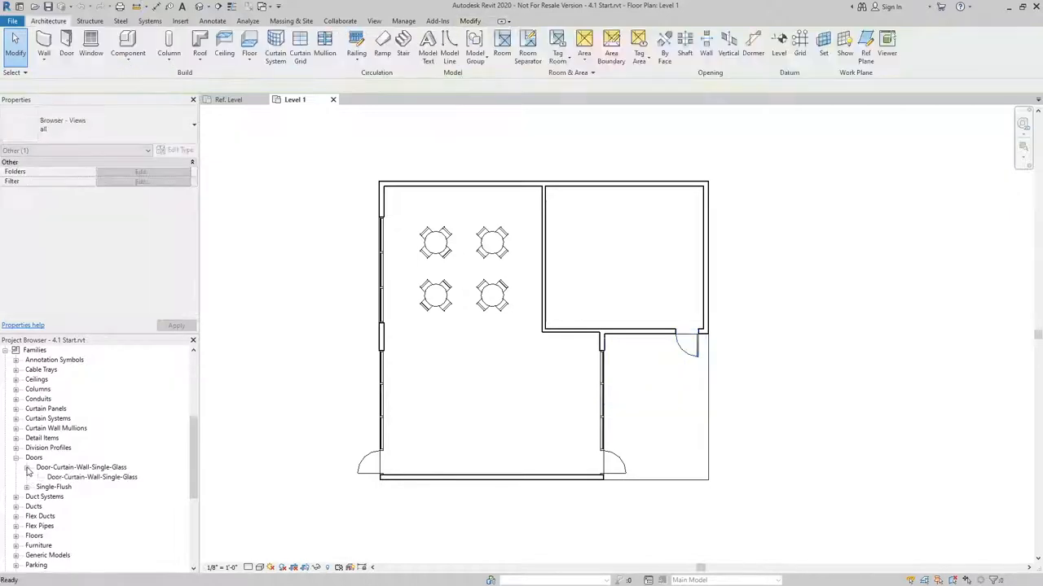
left_click(27, 487)
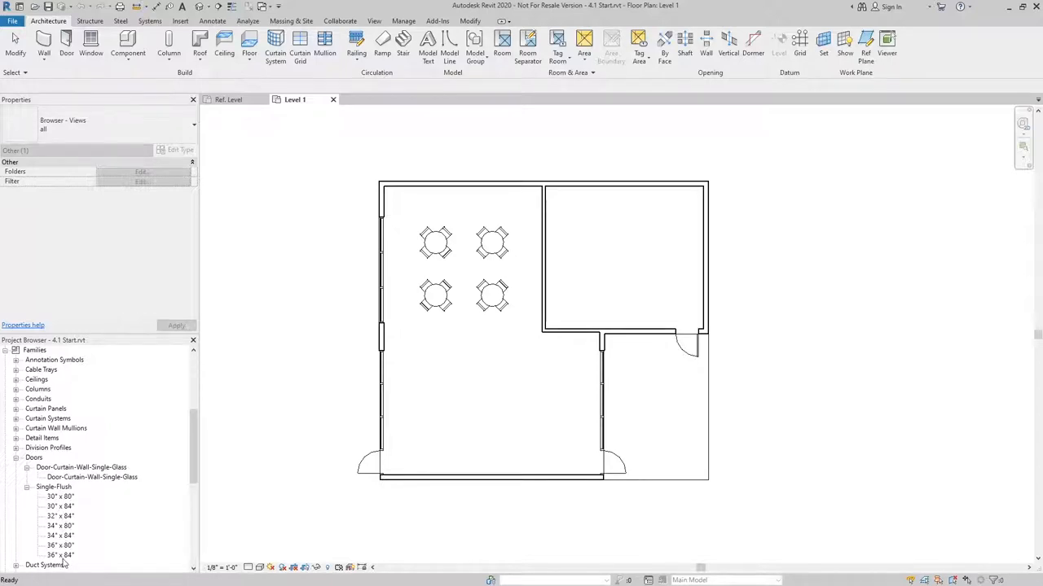
left_click(61, 554)
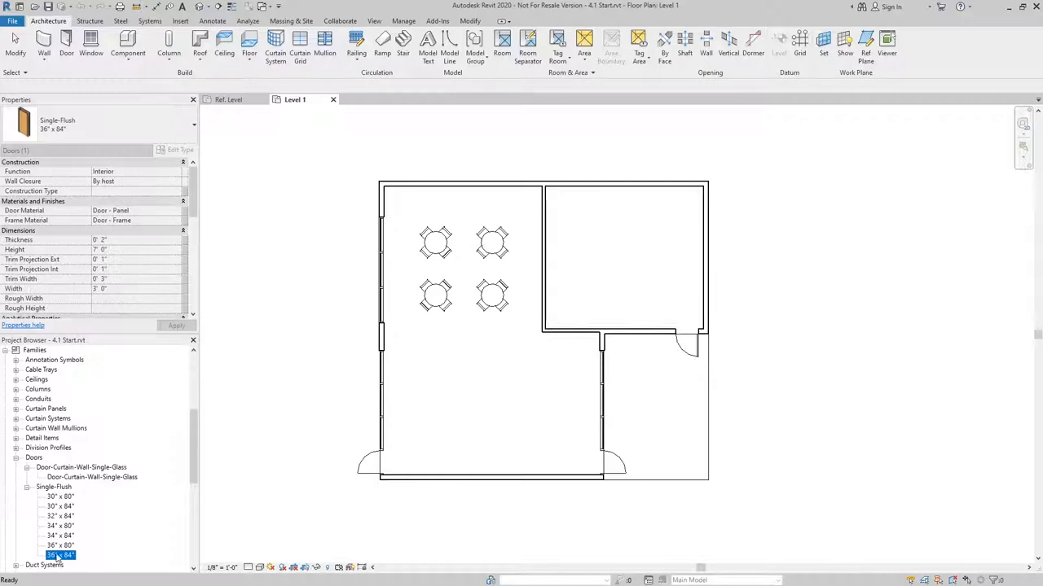
Revisit the Single-Flush 36" x 84" type in the browser, then reselect the placed door in the plan
left_click(54, 485)
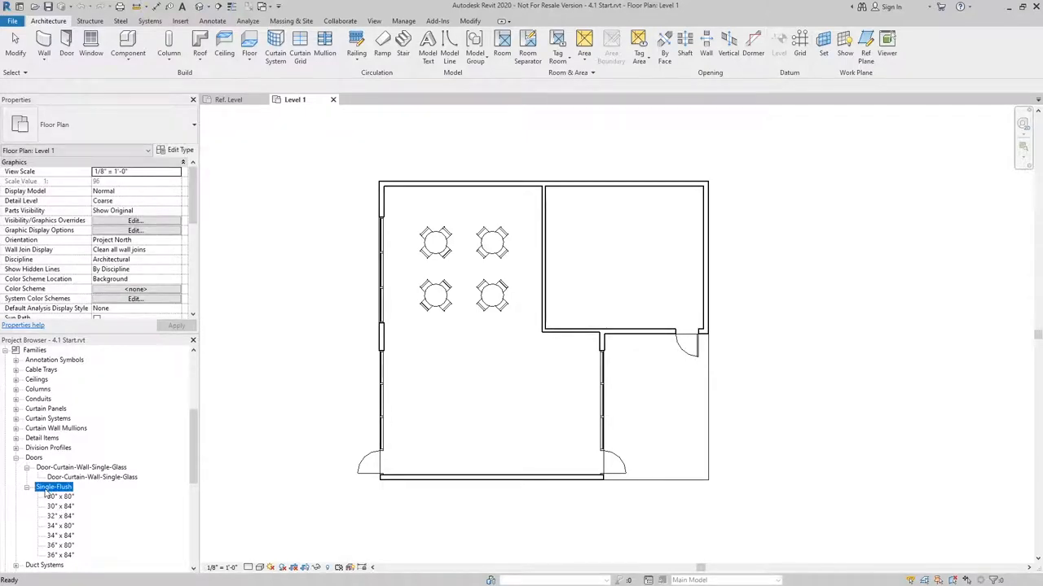
left_click(34, 456)
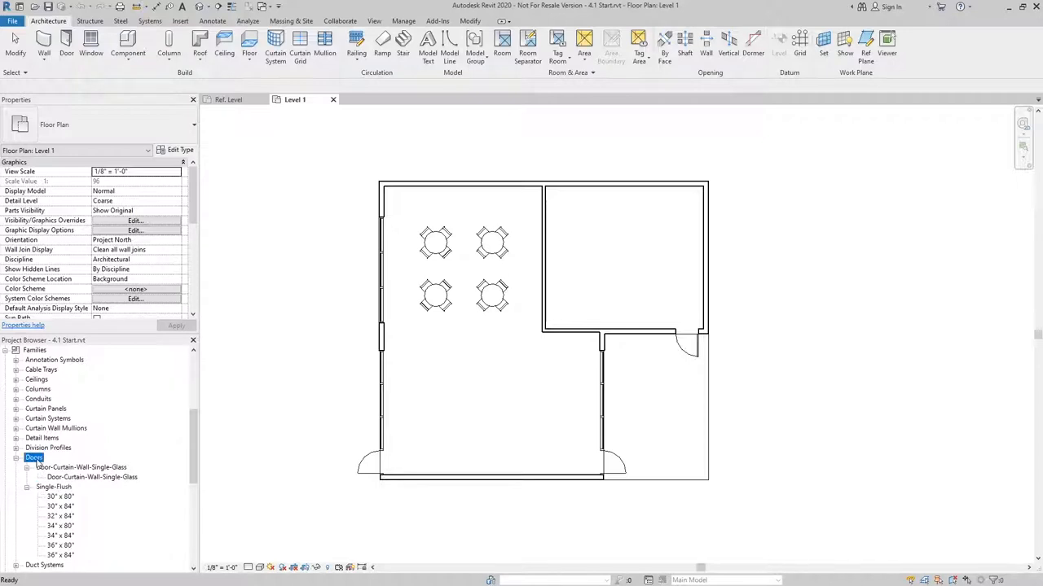
left_click(53, 486)
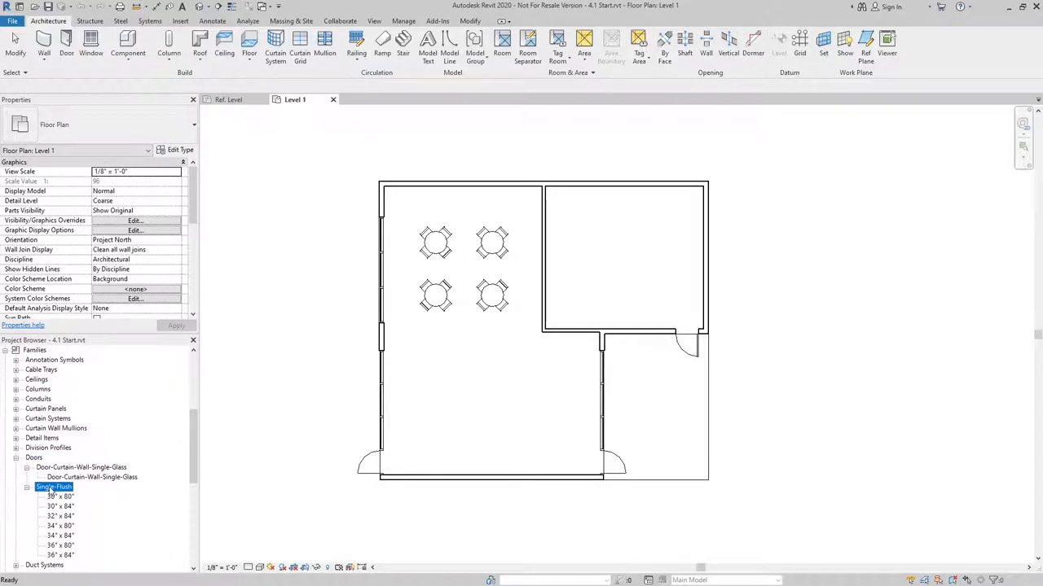
left_click(59, 554)
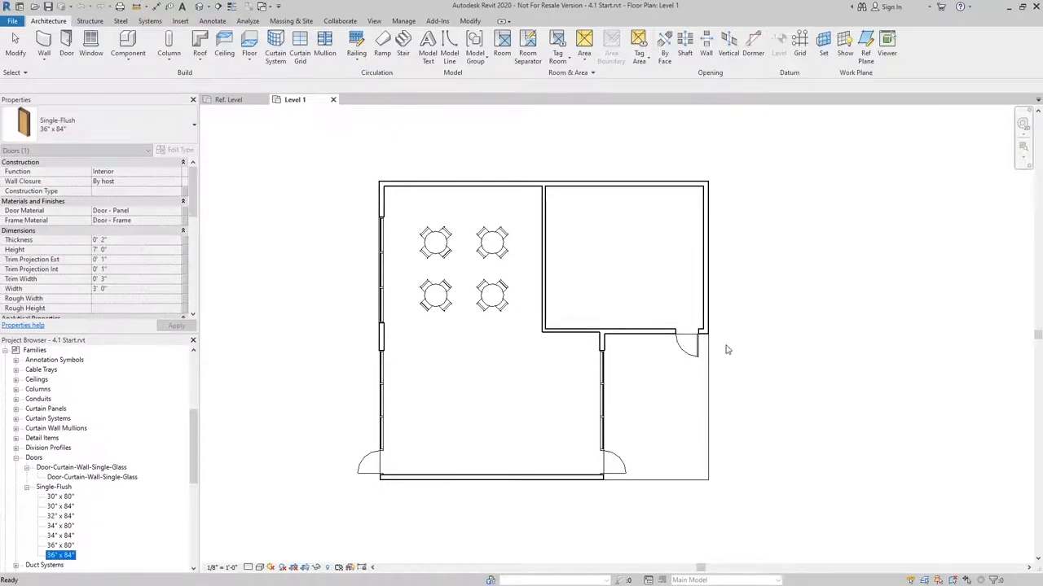
left_click(688, 343)
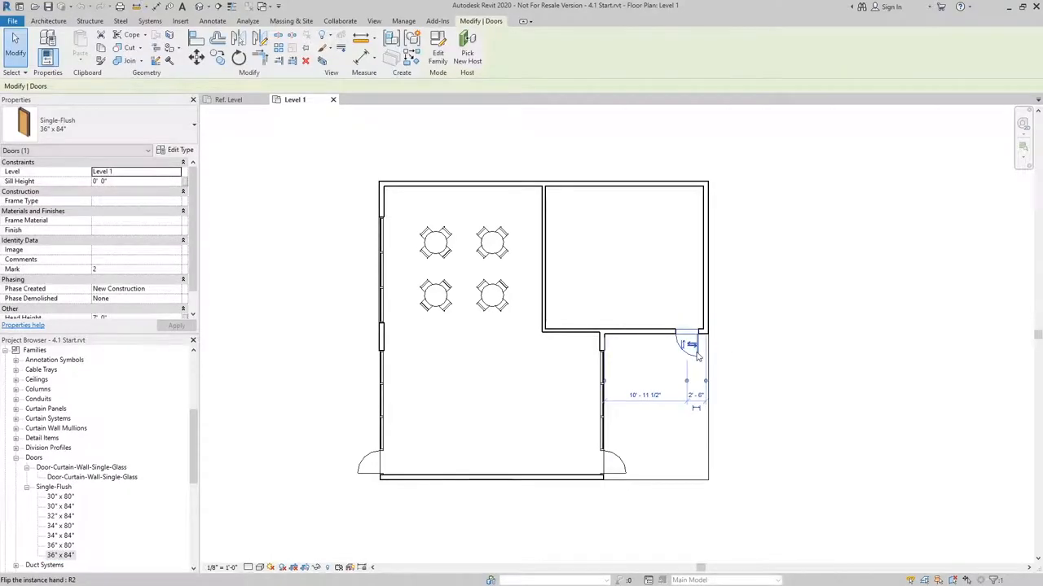
left_click(687, 345)
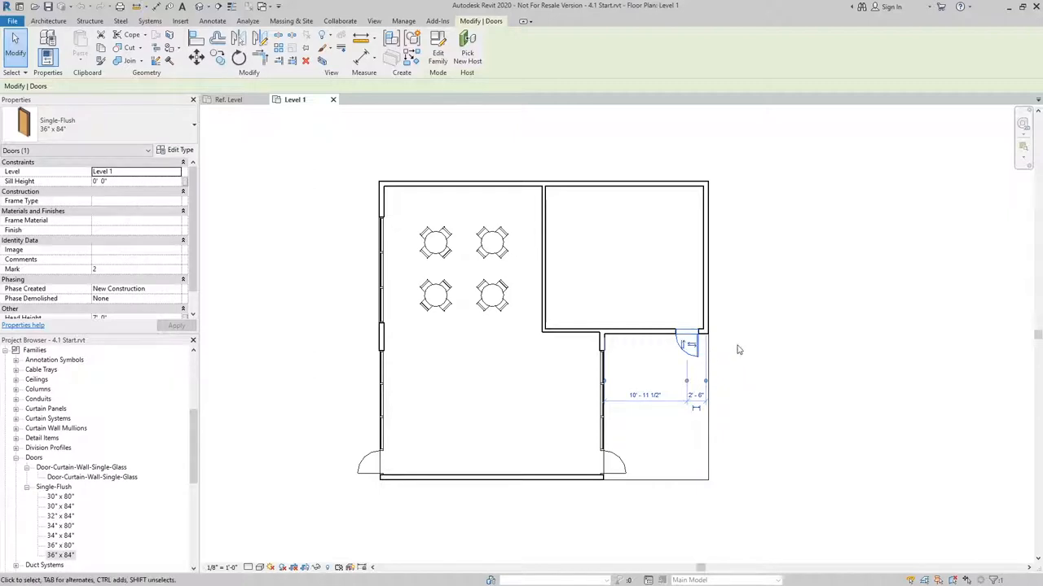
mouse_move(752, 347)
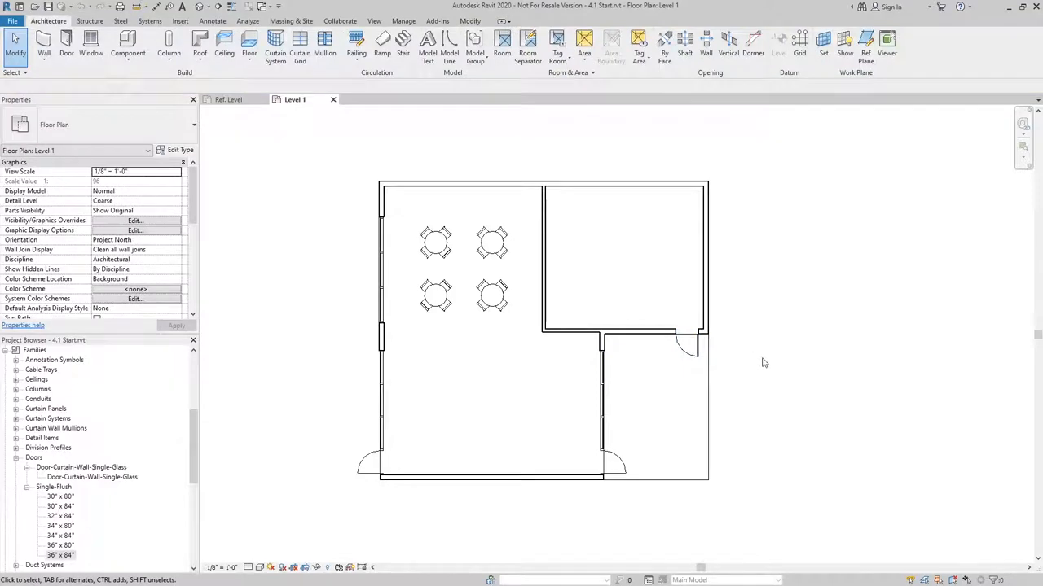
left_click(687, 342)
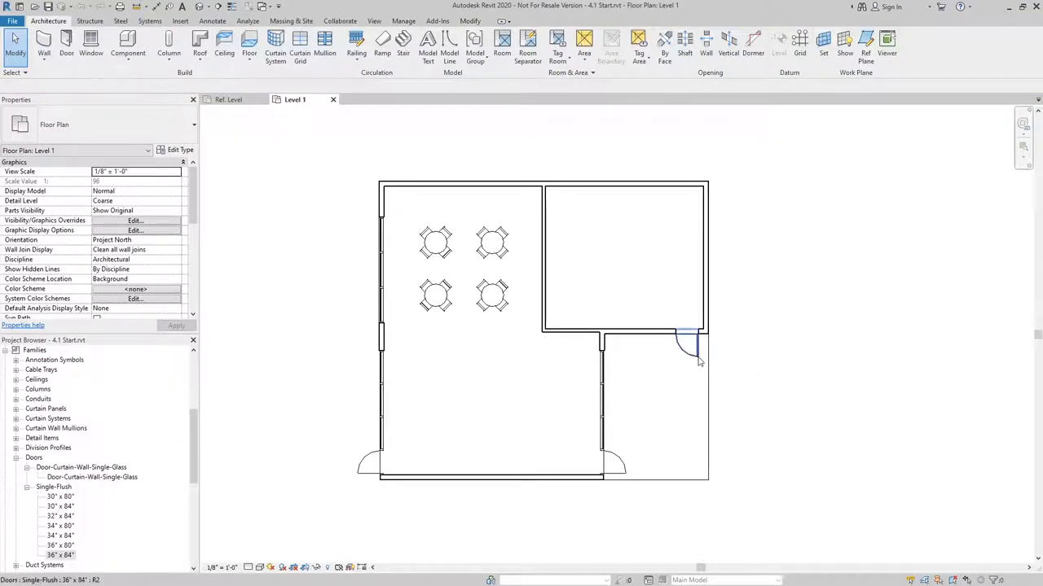
left_click(687, 342)
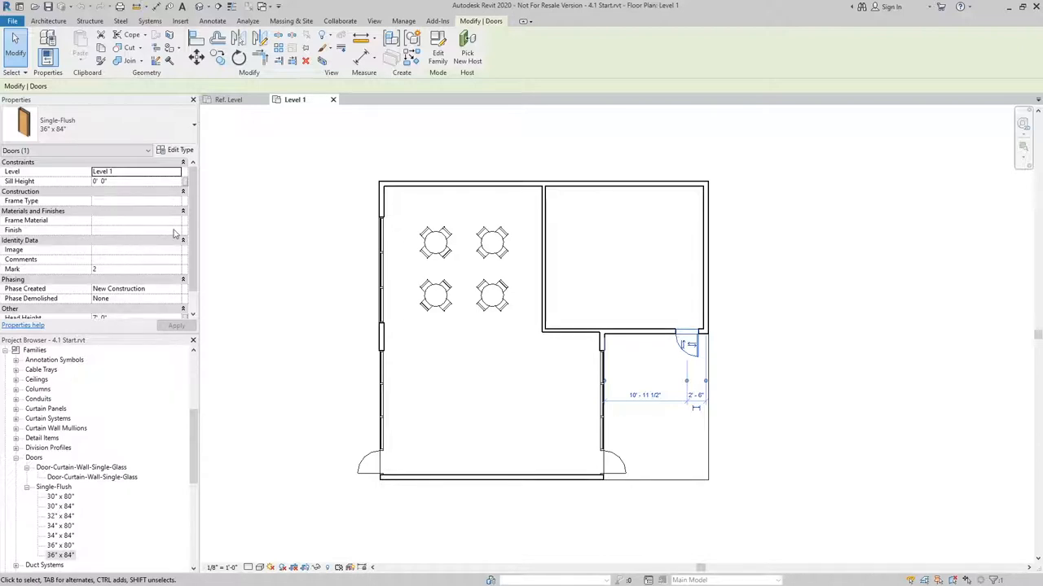
mouse_move(179, 149)
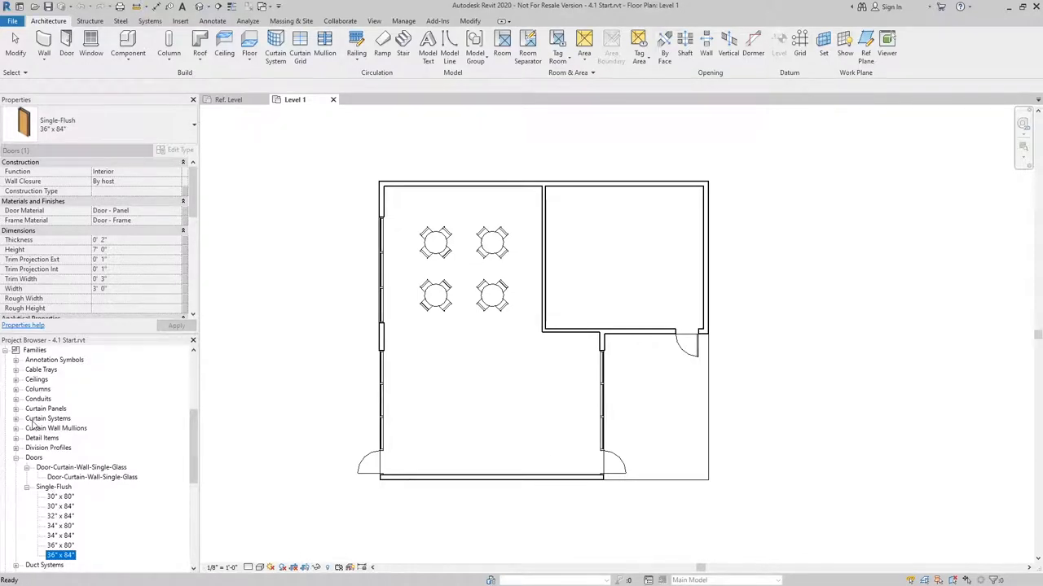
left_click(688, 346)
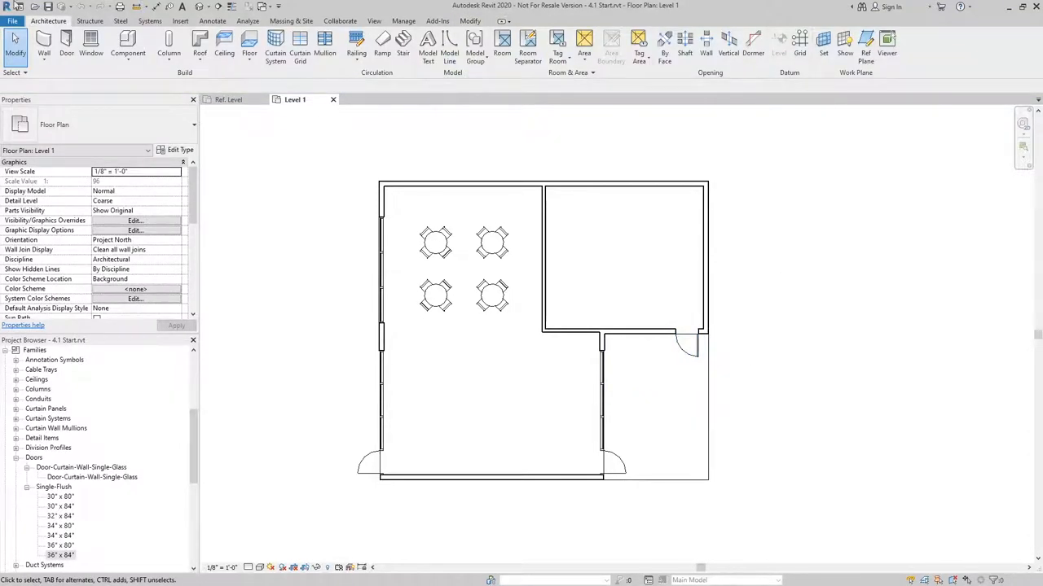
Start a new family and browse the templates, trying the Door template
left_click(13, 20)
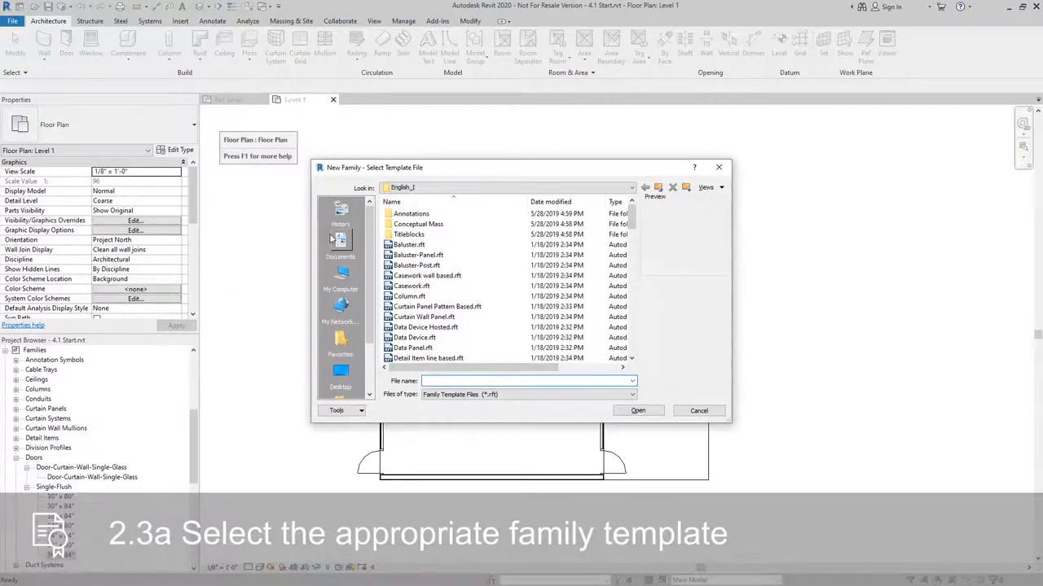
left_click(427, 275)
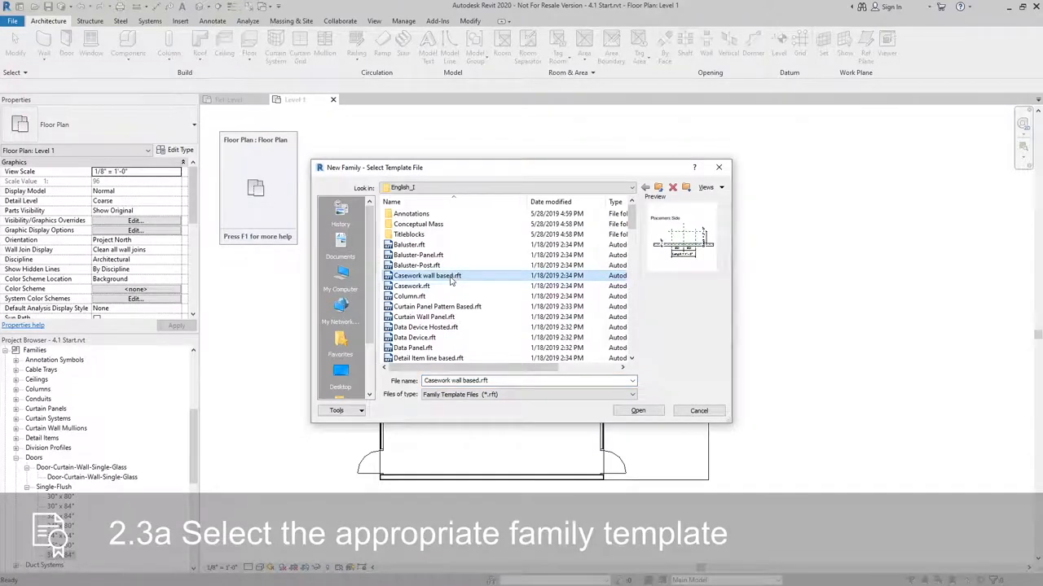
scroll("down", 3)
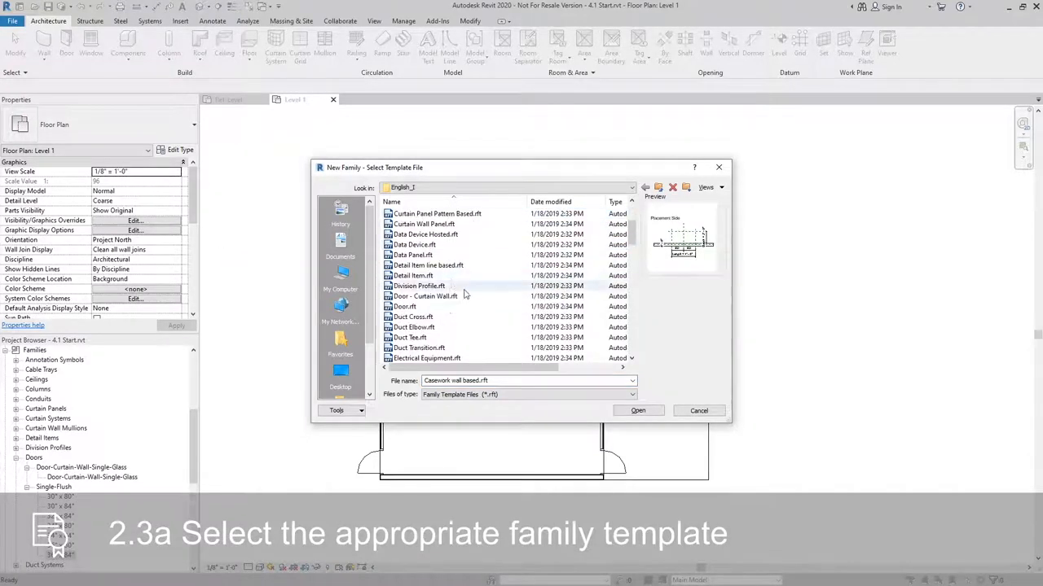
left_click(404, 306)
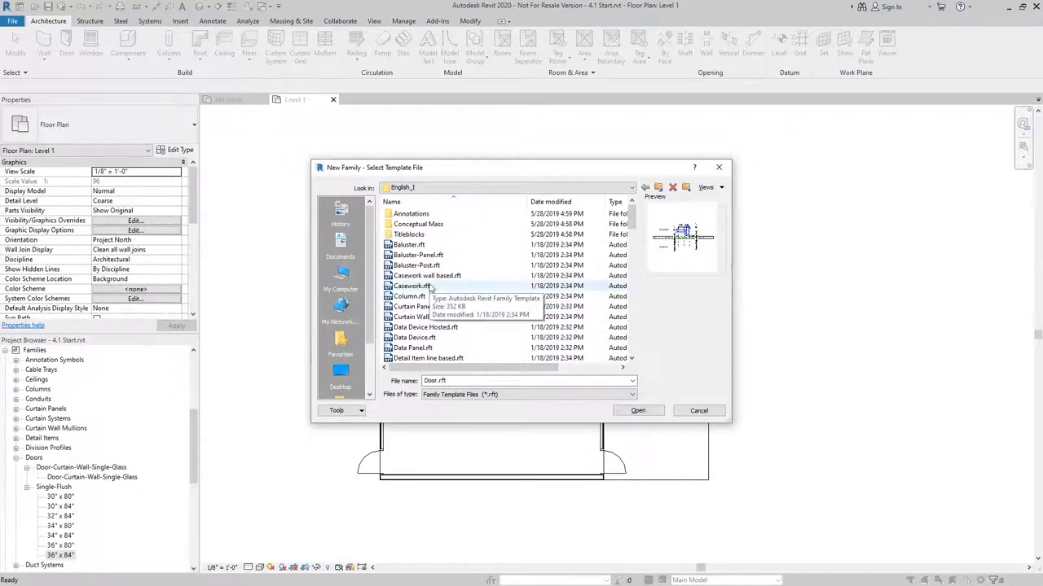
Settle on Casework wall based.rft over the plain Casework template and open it as the new family
left_click(410, 287)
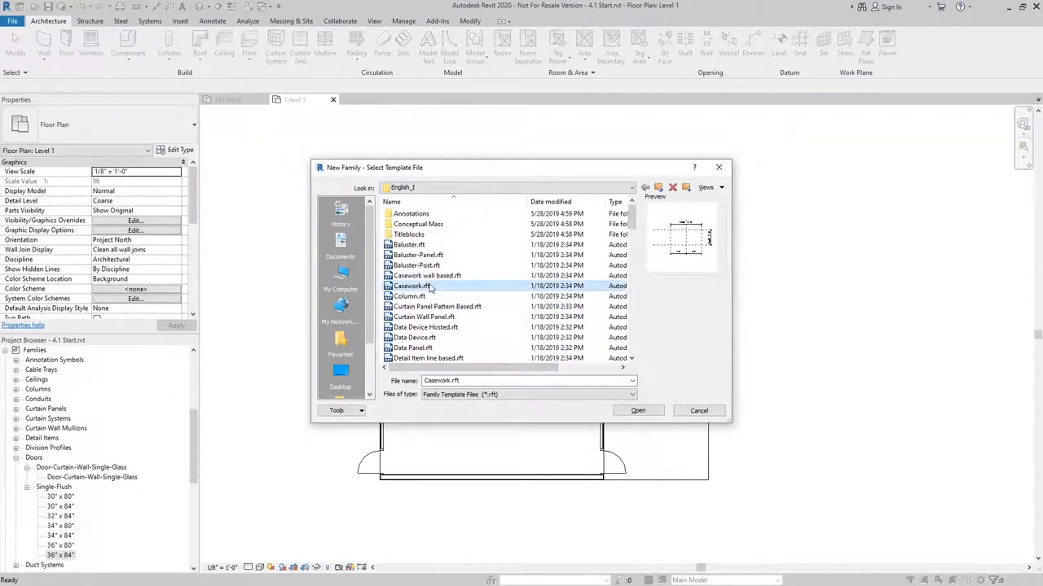
left_click(427, 276)
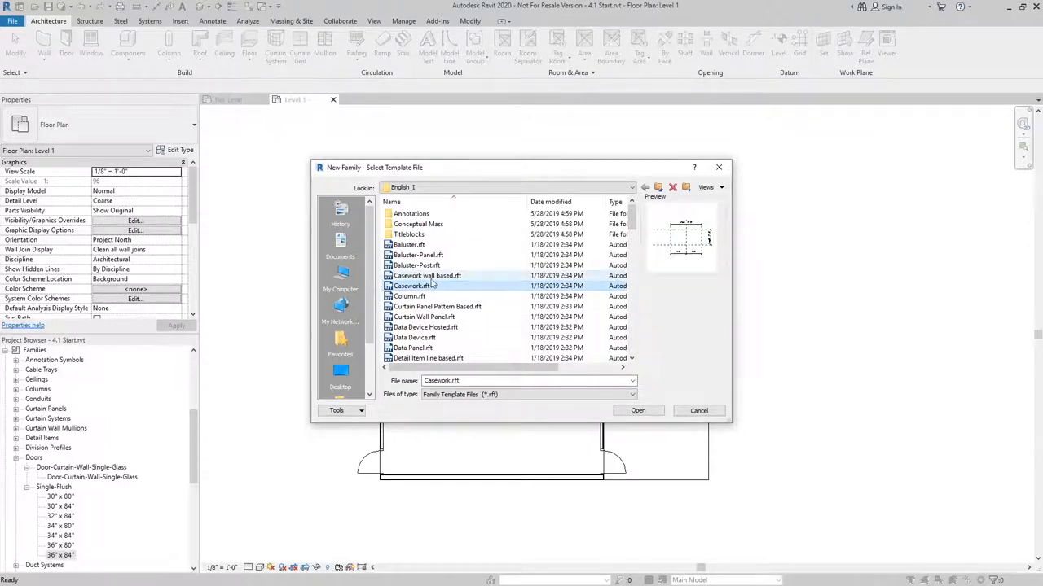
left_click(427, 276)
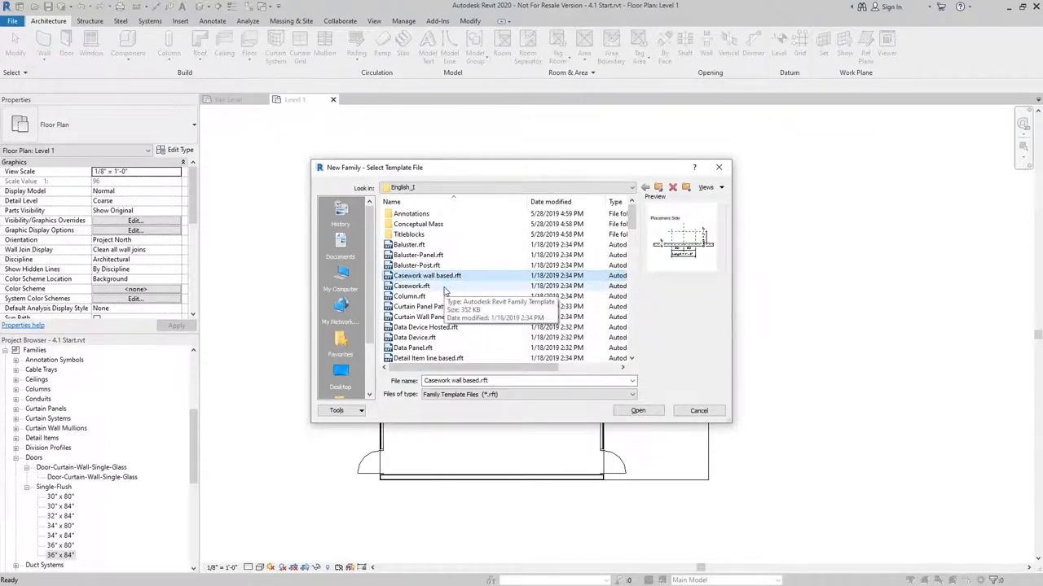
left_click(697, 410)
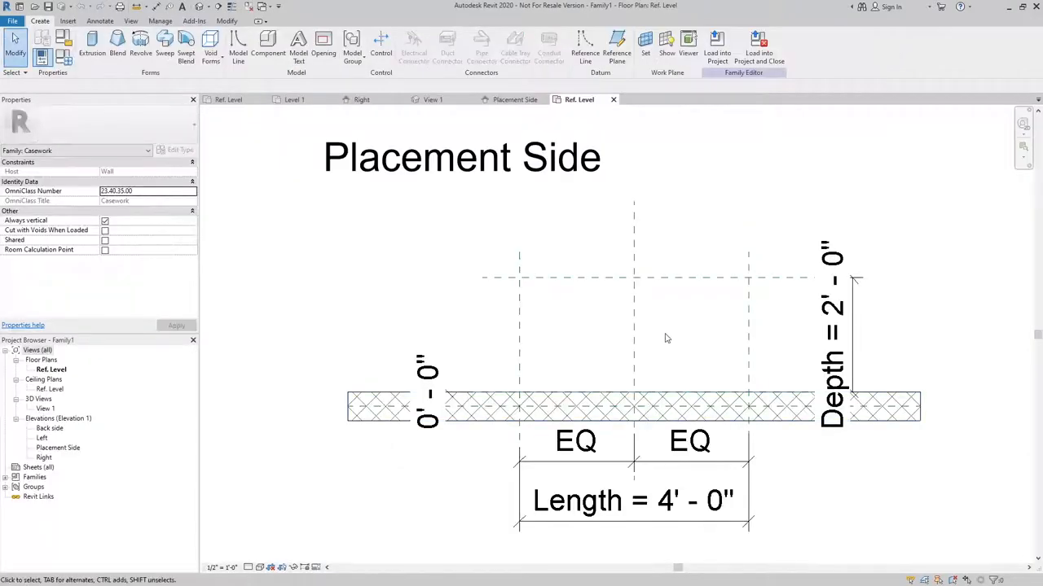
mouse_move(316, 269)
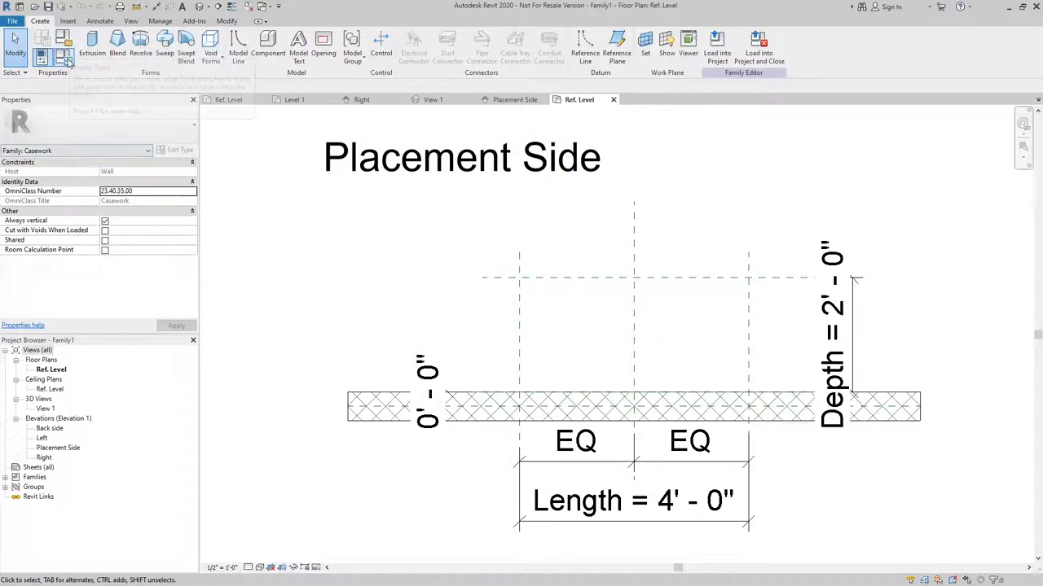
mouse_move(65, 43)
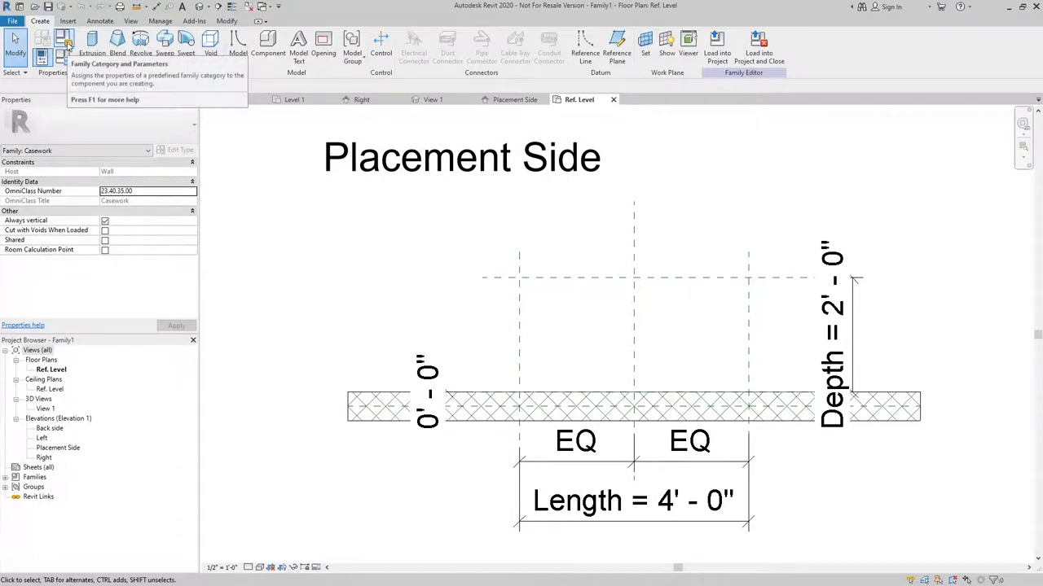
Confirm the family category as Casework and accept its 4' Length, 3' Height, 2' Depth types
left_click(65, 46)
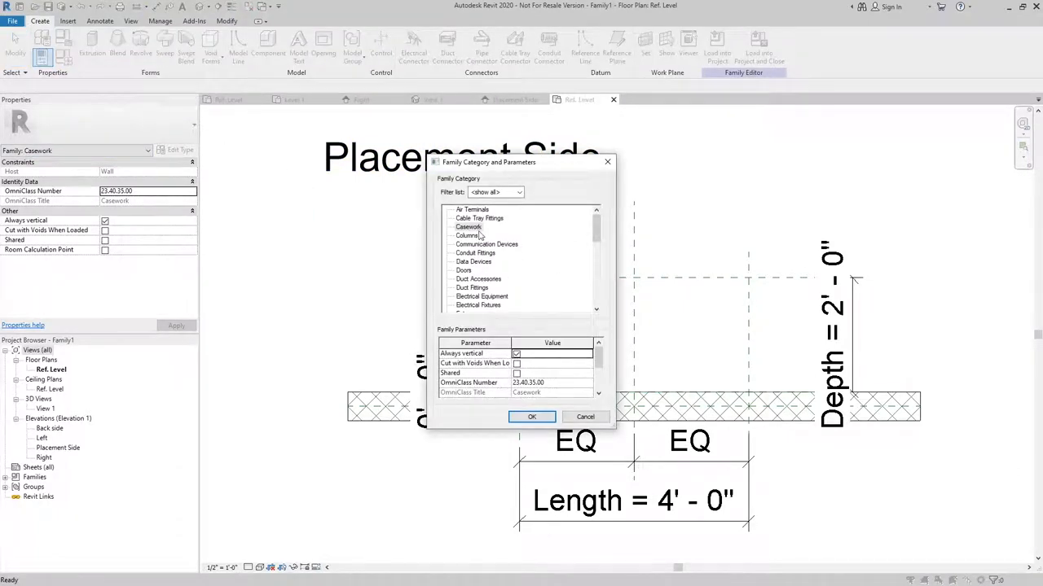
left_click(469, 226)
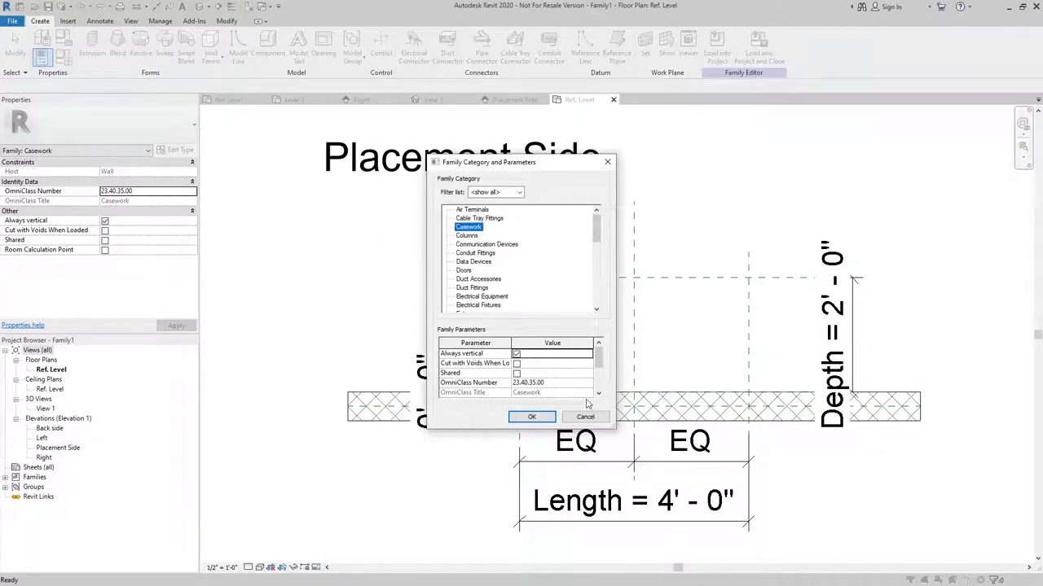
left_click(531, 418)
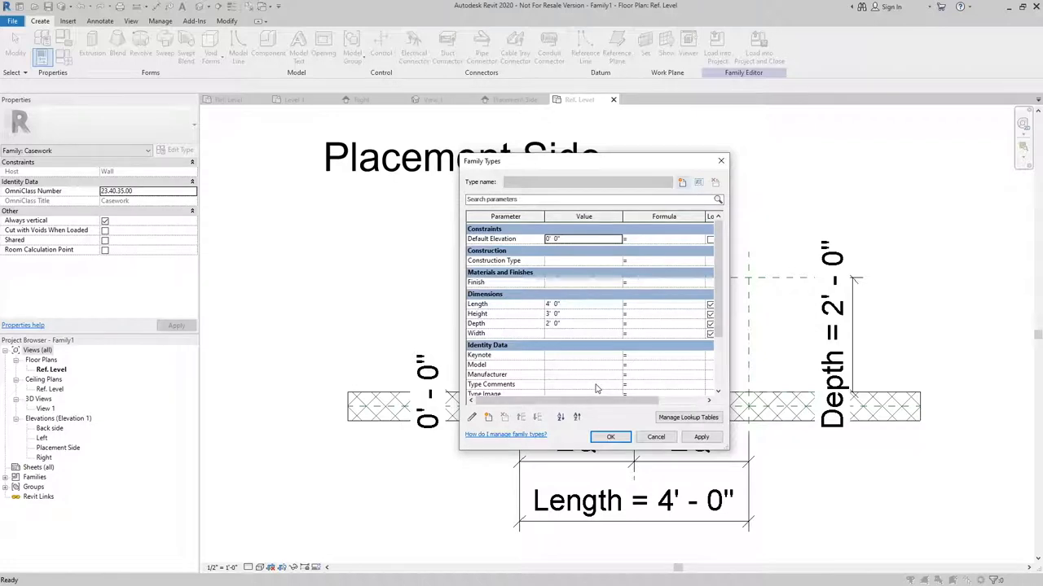
mouse_move(596, 332)
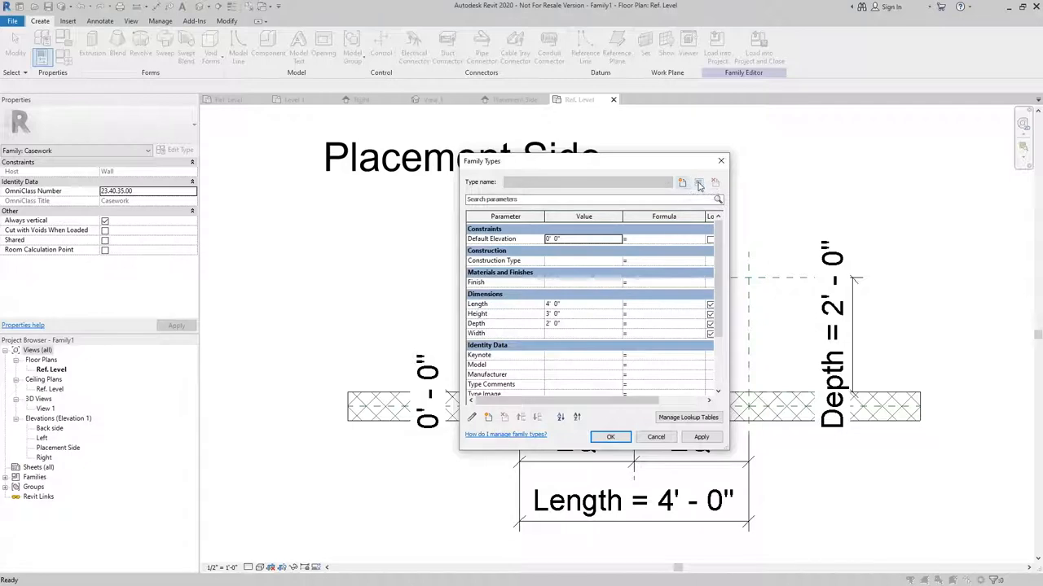
mouse_move(715, 182)
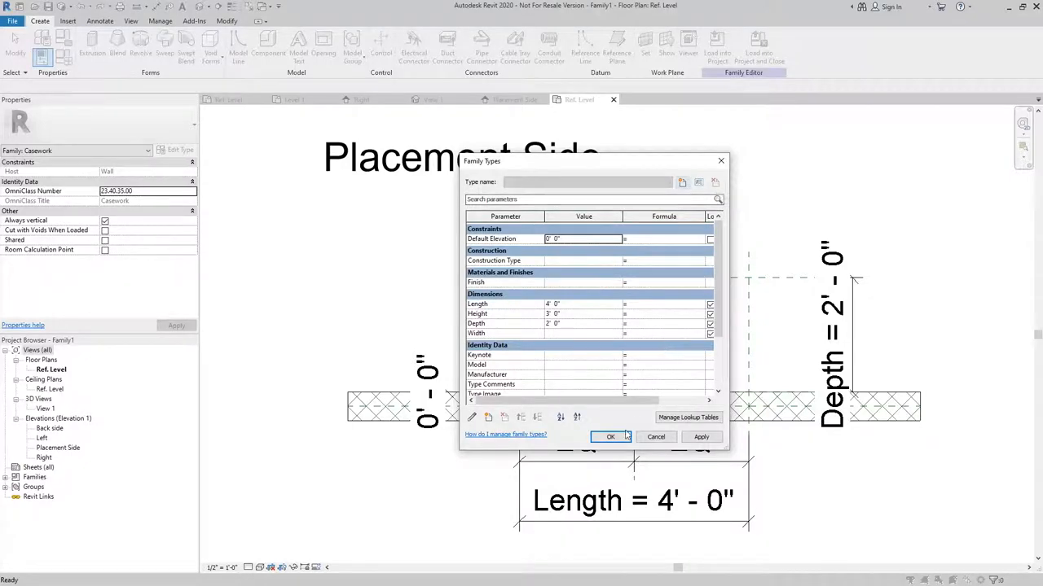
left_click(609, 436)
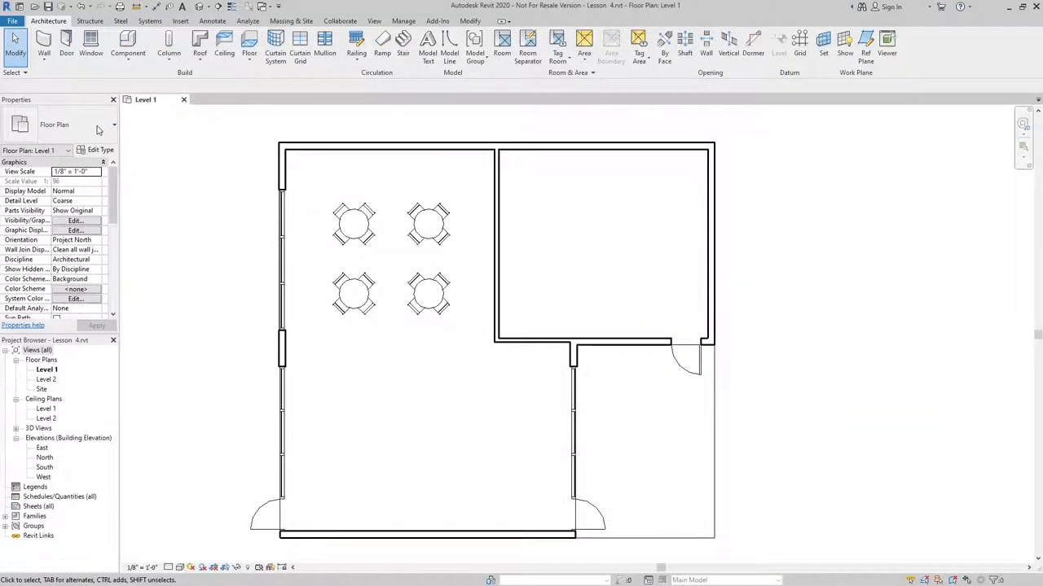
Create another new family from the Casework wall based.rft template
left_click(13, 20)
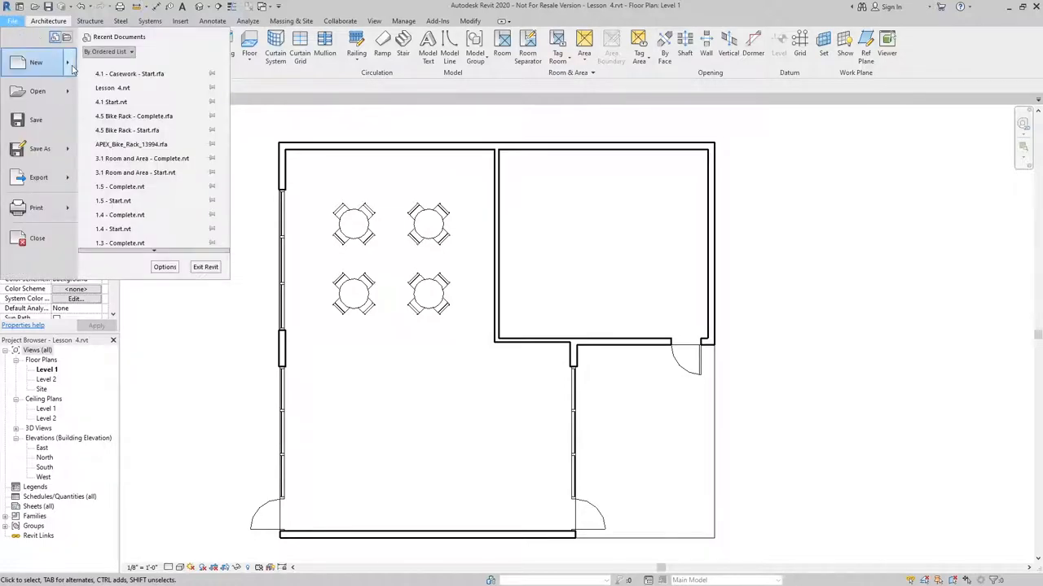
left_click(13, 20)
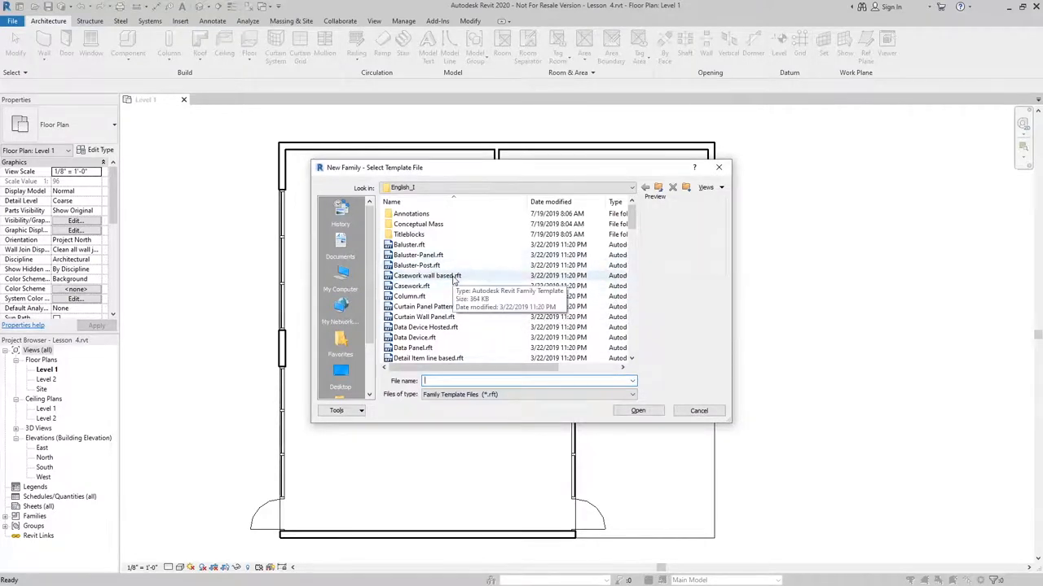
left_click(427, 275)
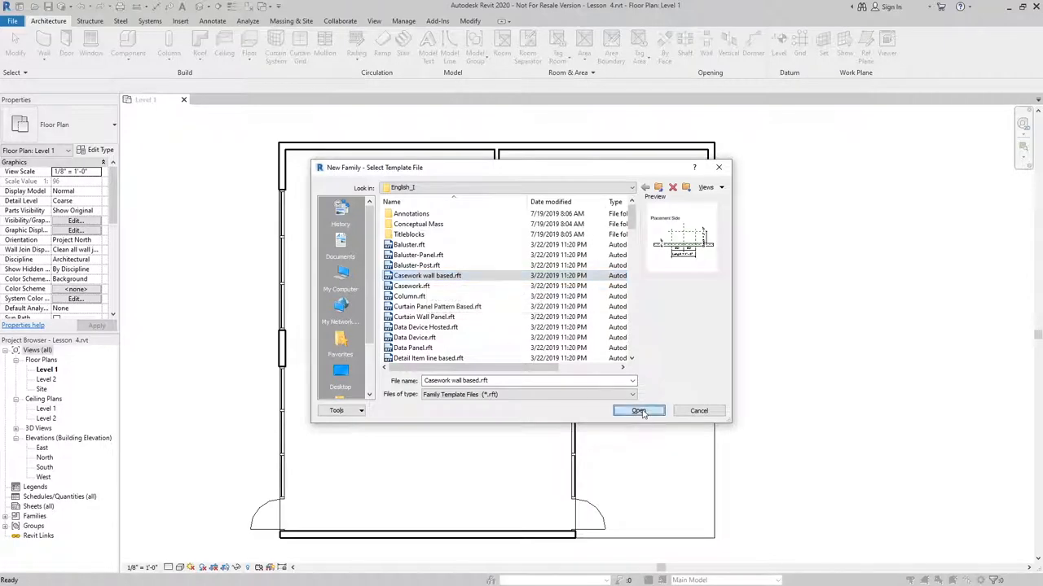
left_click(639, 411)
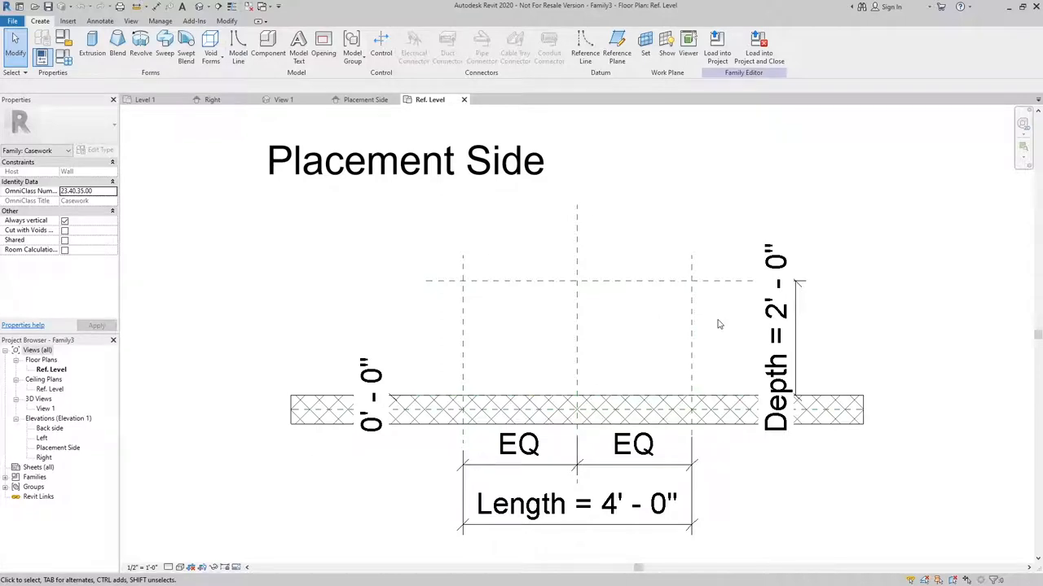
mouse_move(660, 290)
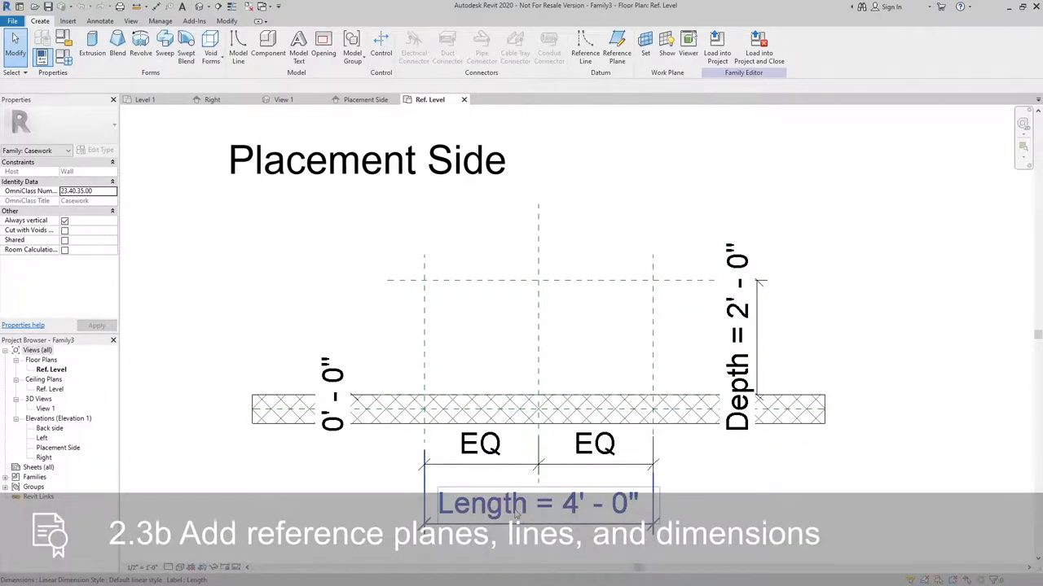
Open the family's Right elevation and inspect the 3' - 0" Height dimension label
left_click(537, 503)
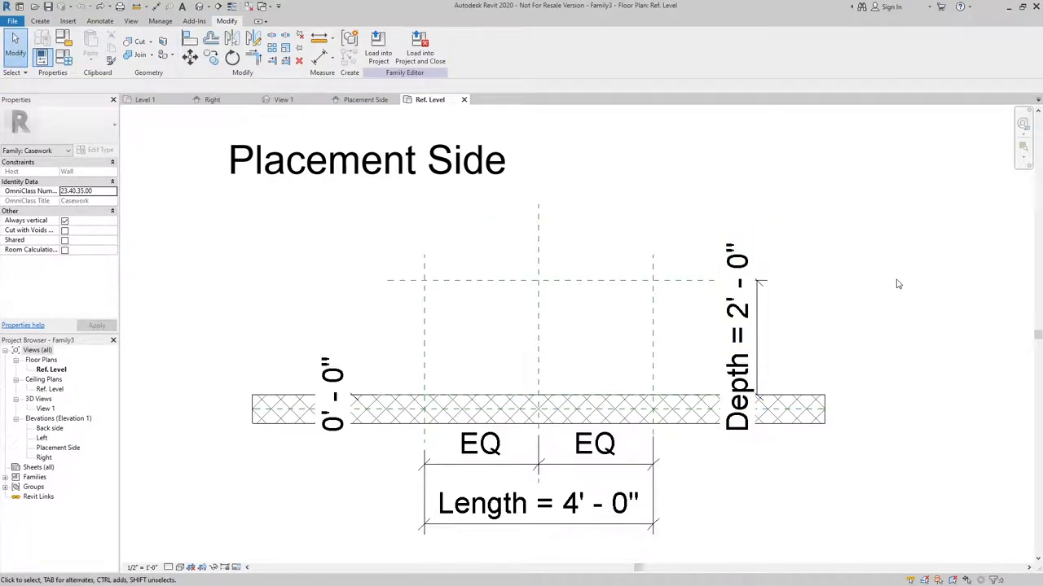
mouse_move(215, 329)
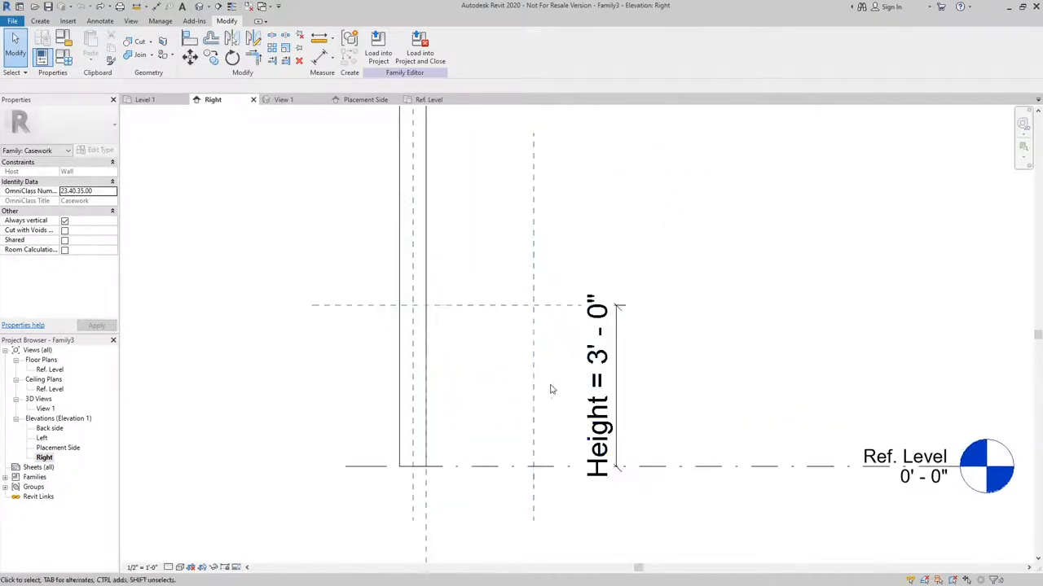
left_click(600, 375)
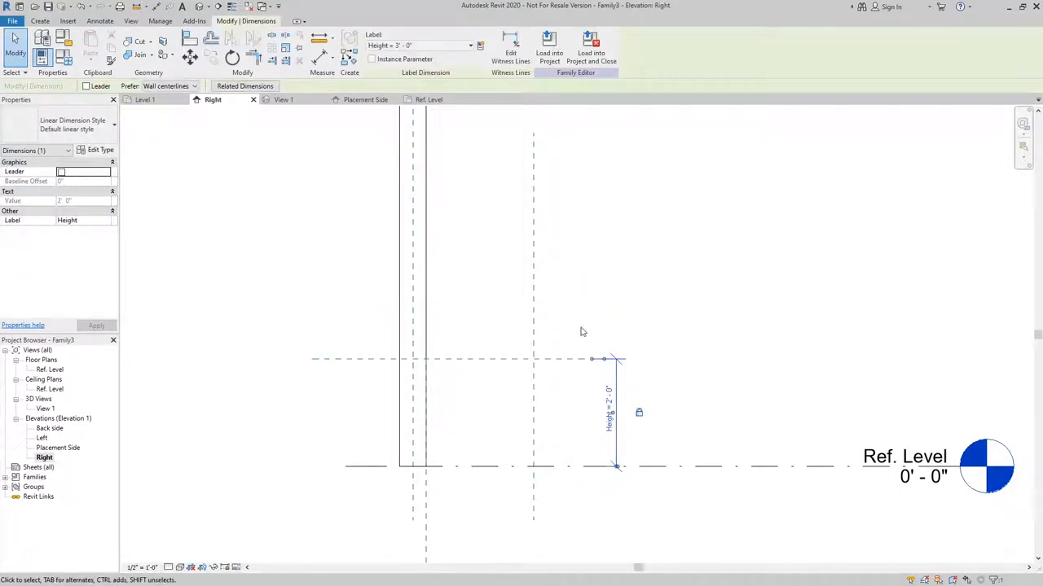
double_click(609, 414)
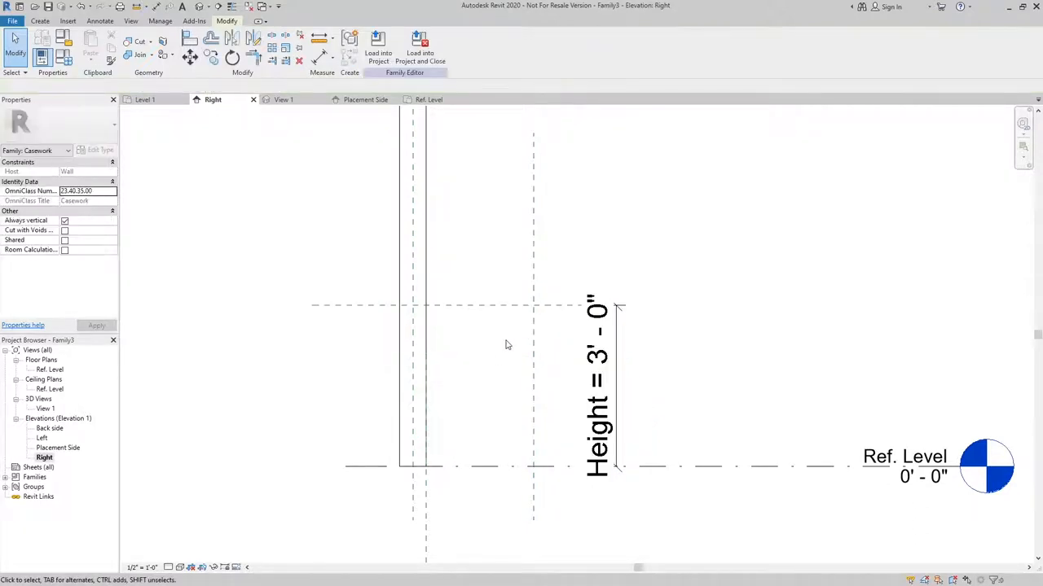
mouse_move(498, 350)
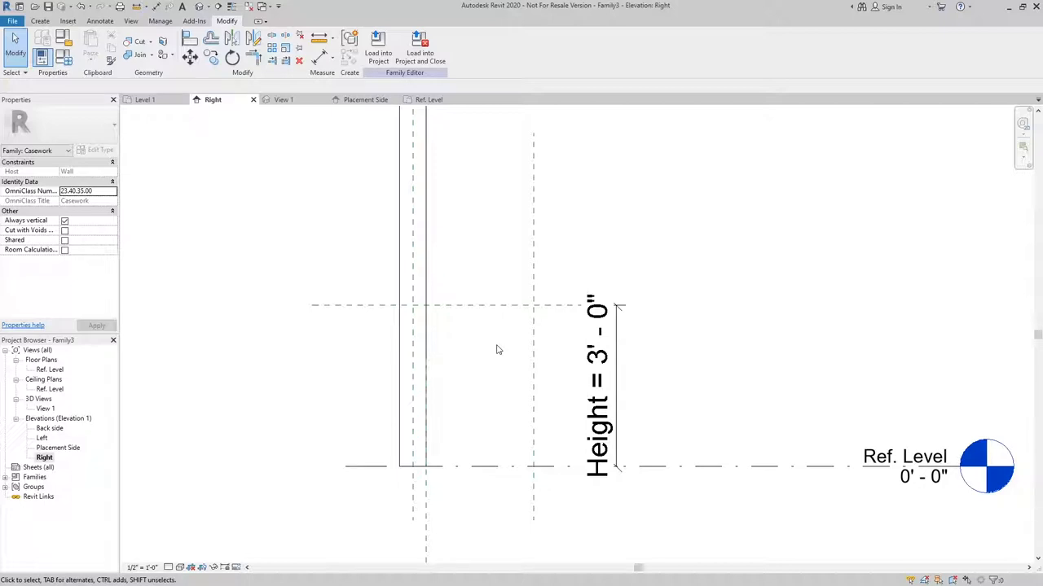
mouse_move(505, 494)
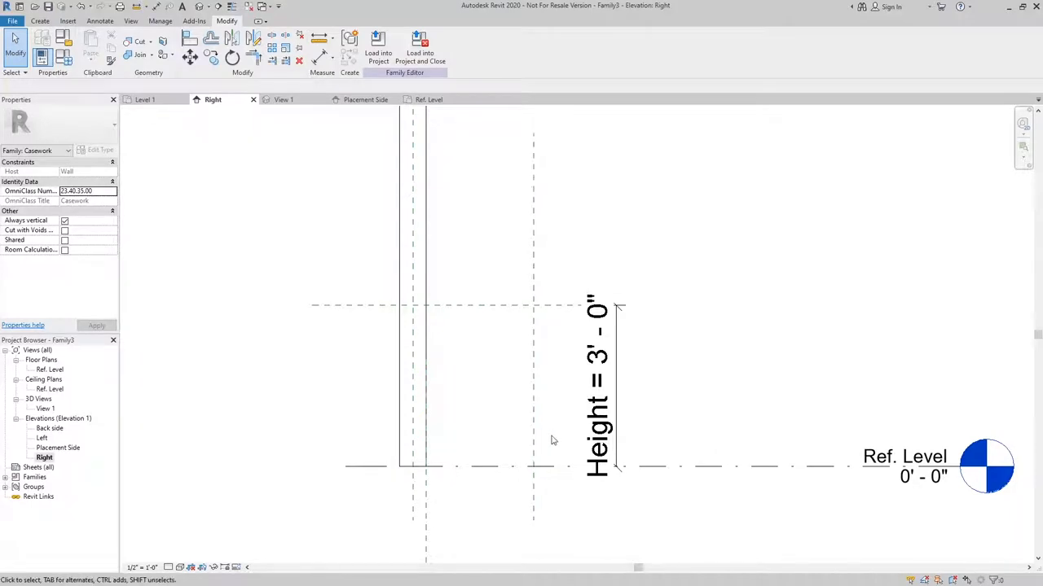
mouse_move(506, 432)
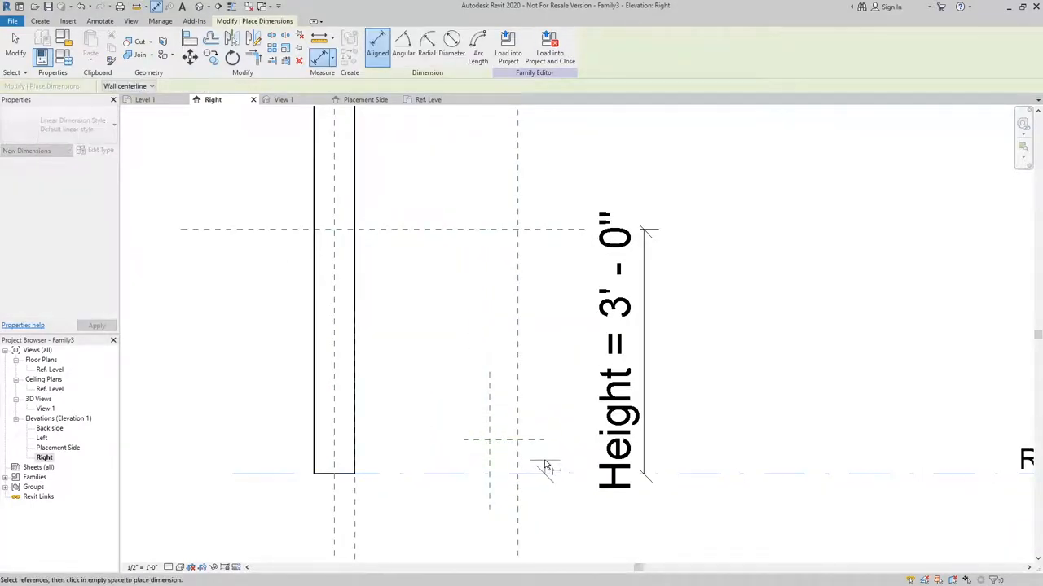
Dimension the toe-kick reference planes at 0' - 4" high and 0' - 3" deep
left_click(750, 456)
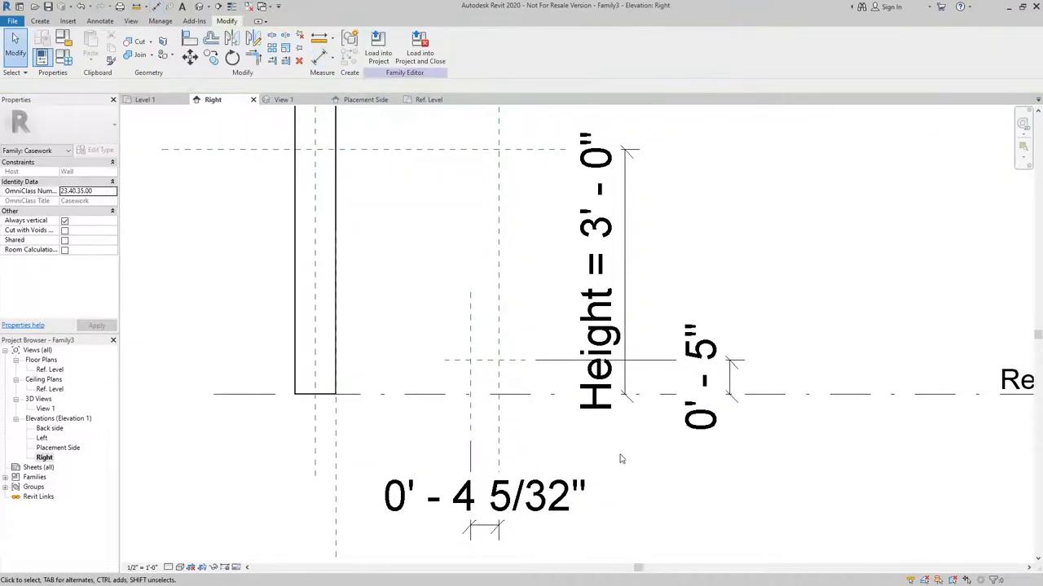
mouse_move(660, 465)
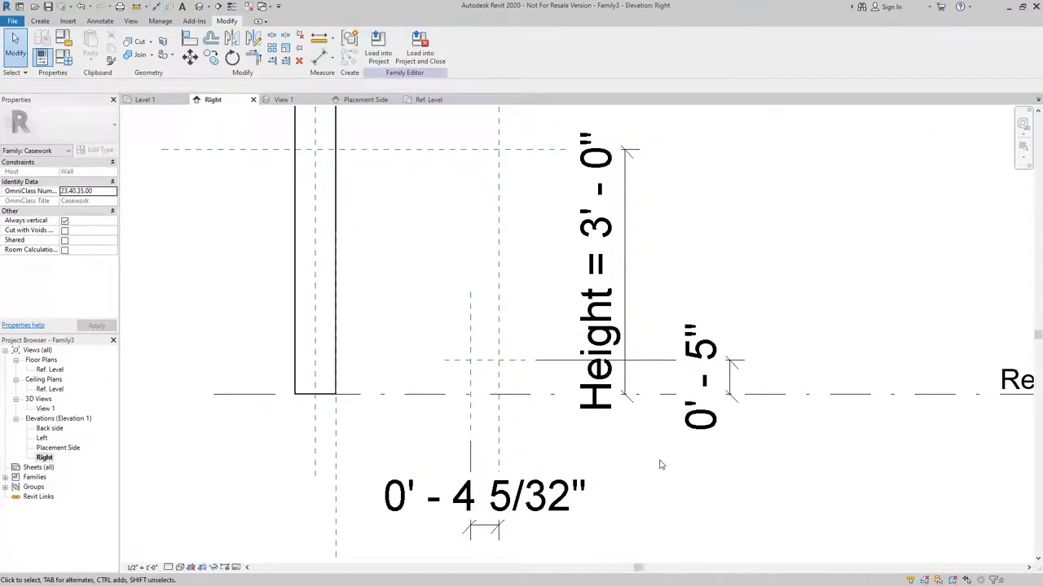
left_click(469, 375)
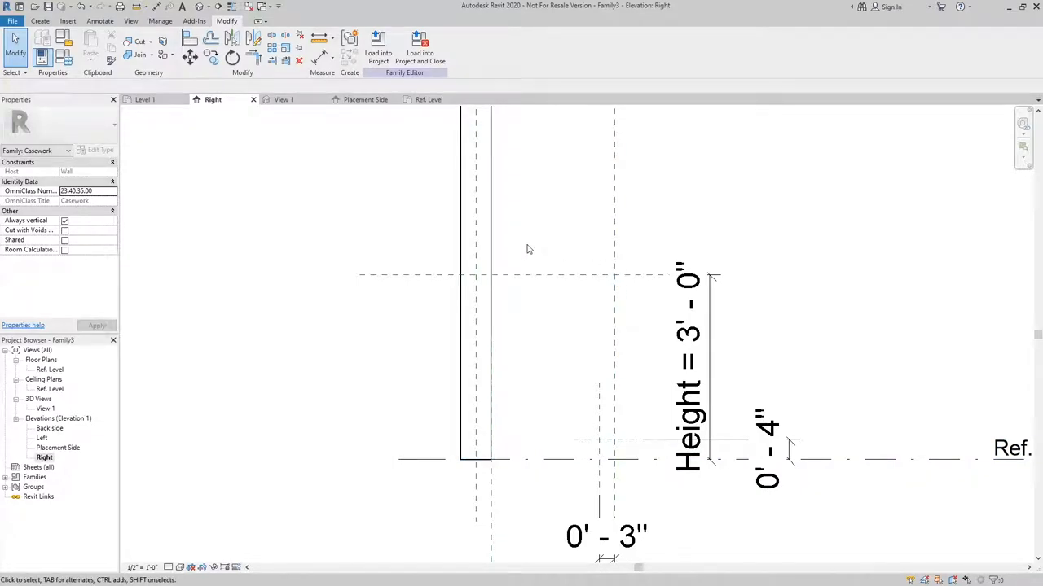
mouse_move(537, 248)
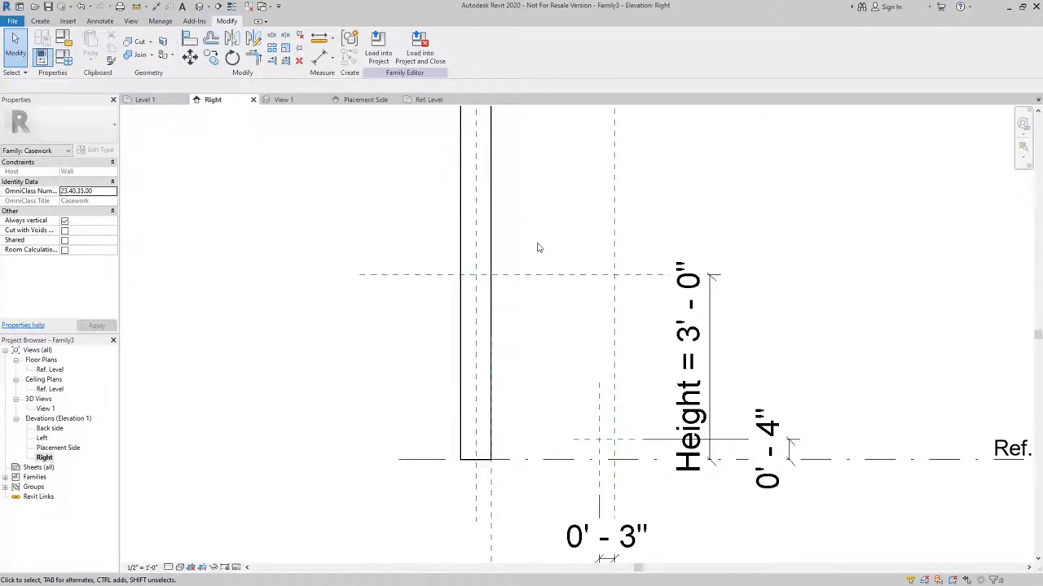
Begin a solid extrusion sketch in the Right elevation using the rectangle tool
left_click(39, 20)
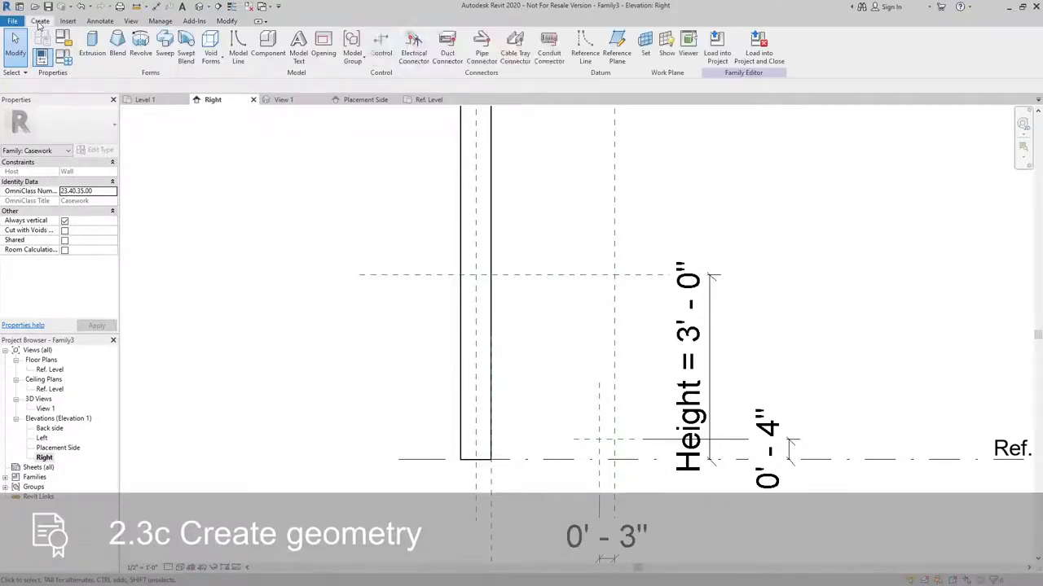
mouse_move(91, 45)
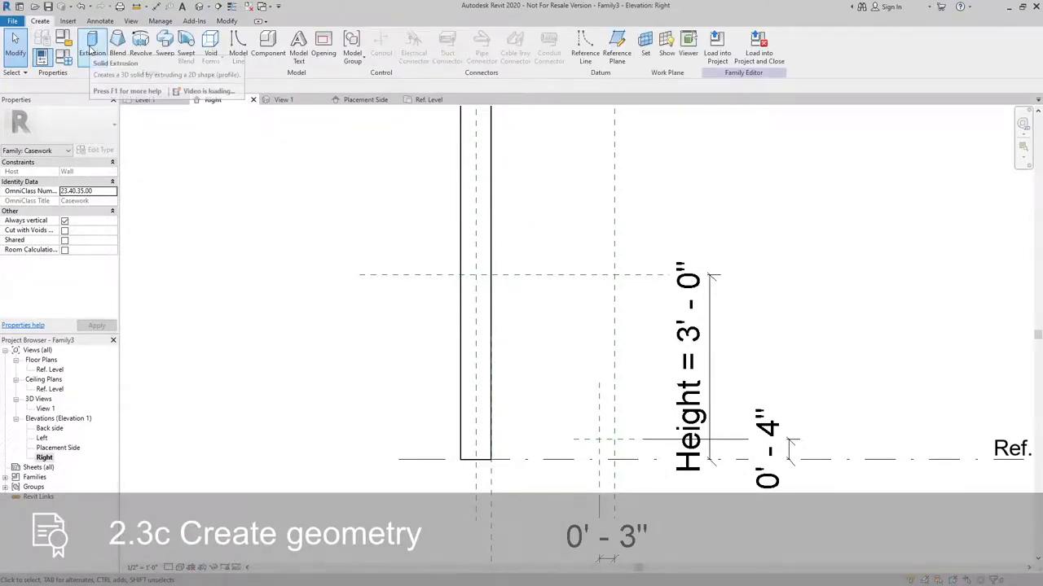
left_click(91, 45)
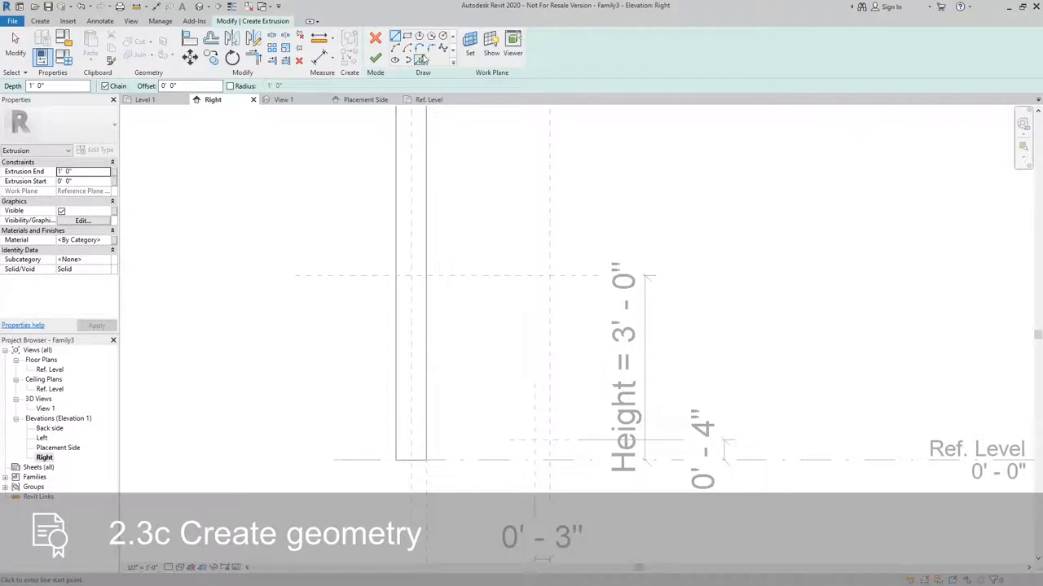
mouse_move(407, 37)
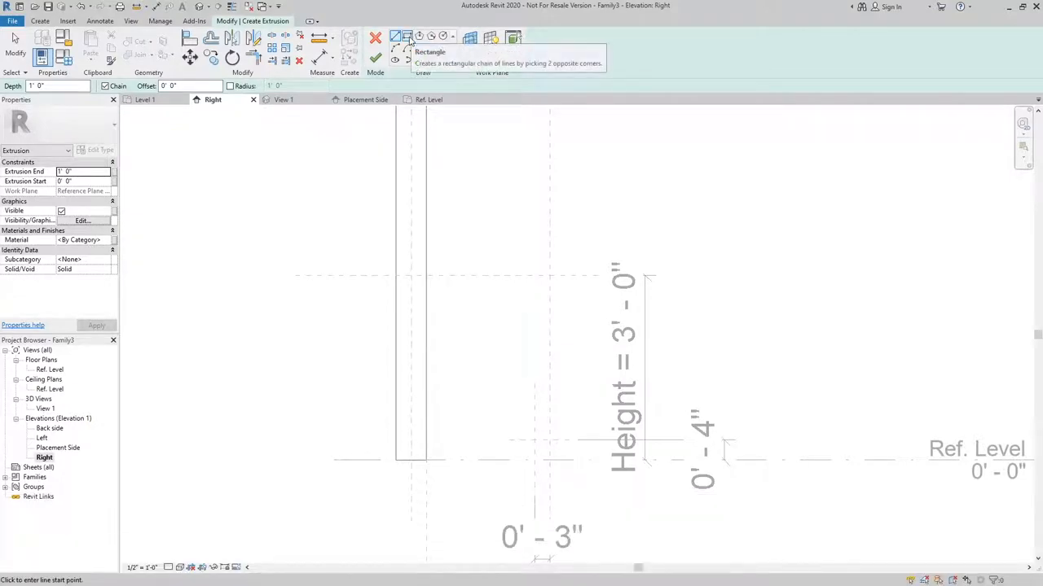
left_click(394, 39)
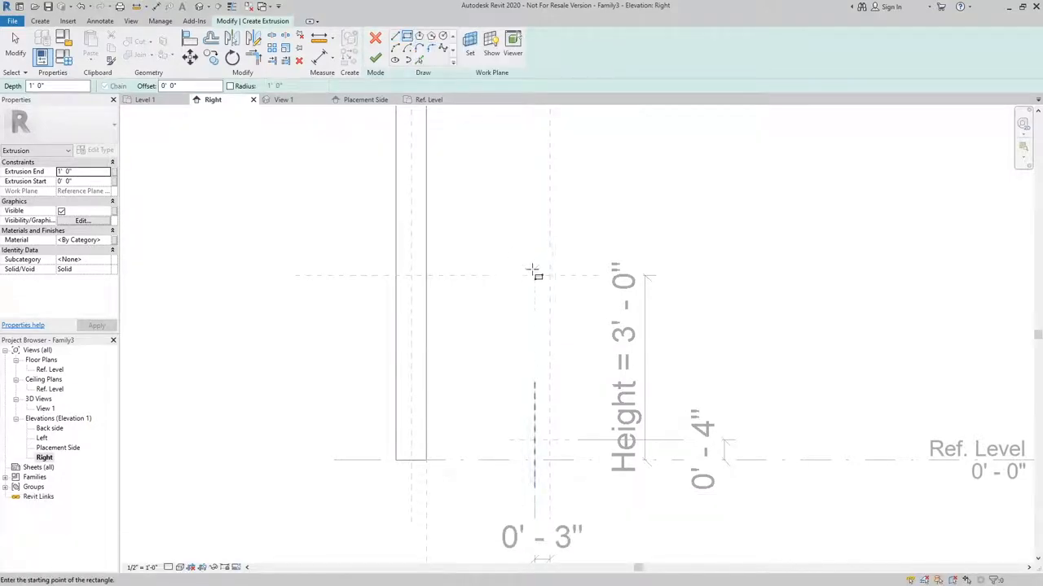
mouse_move(549, 275)
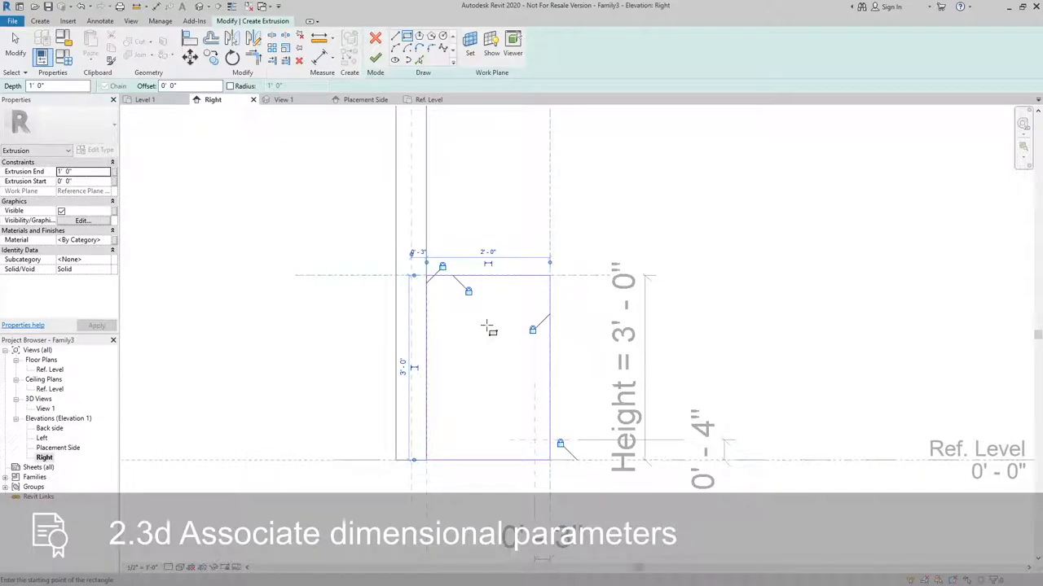
mouse_move(471, 319)
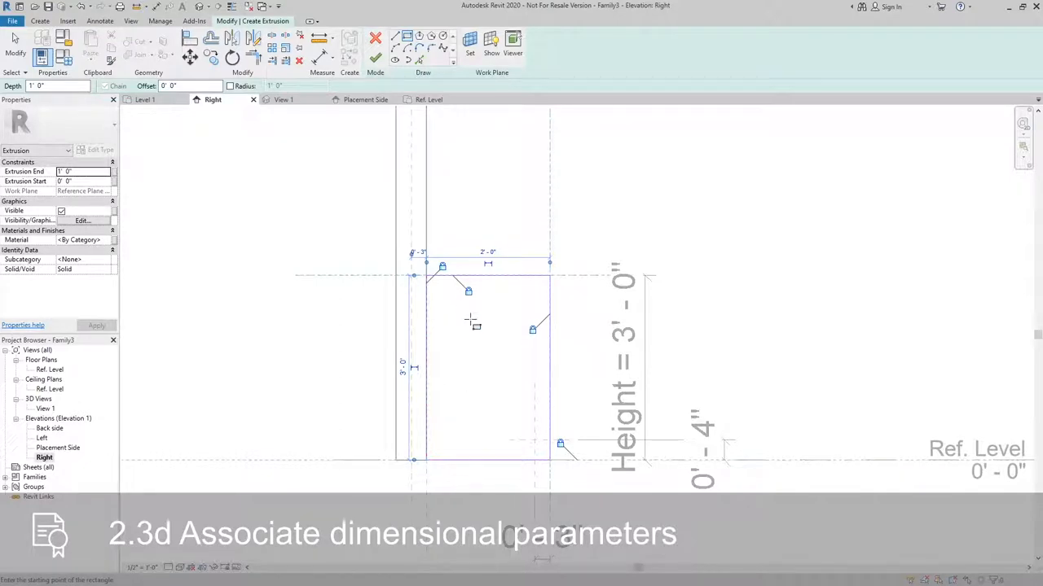
mouse_move(562, 362)
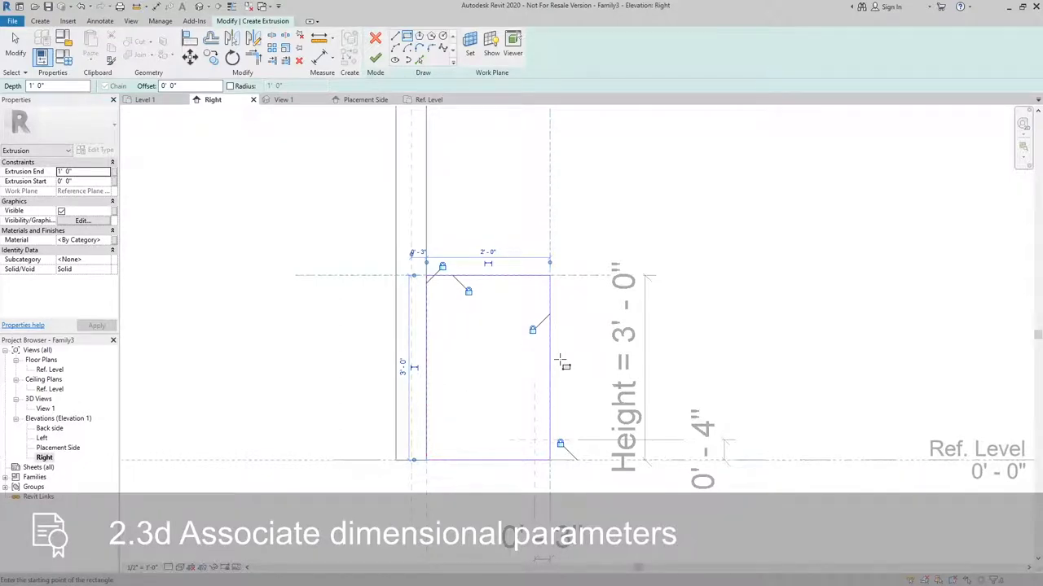
mouse_move(564, 329)
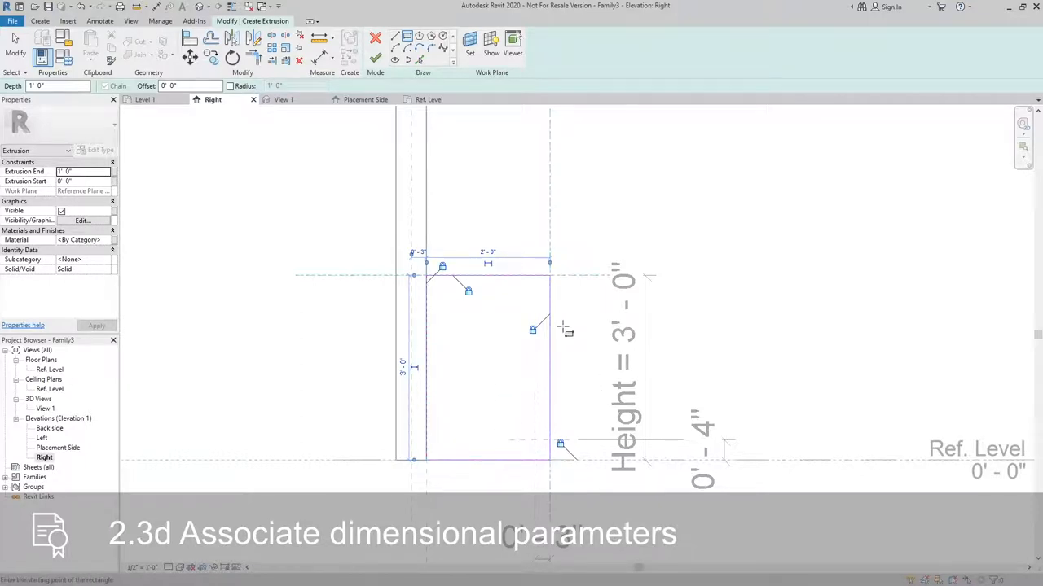
mouse_move(375, 59)
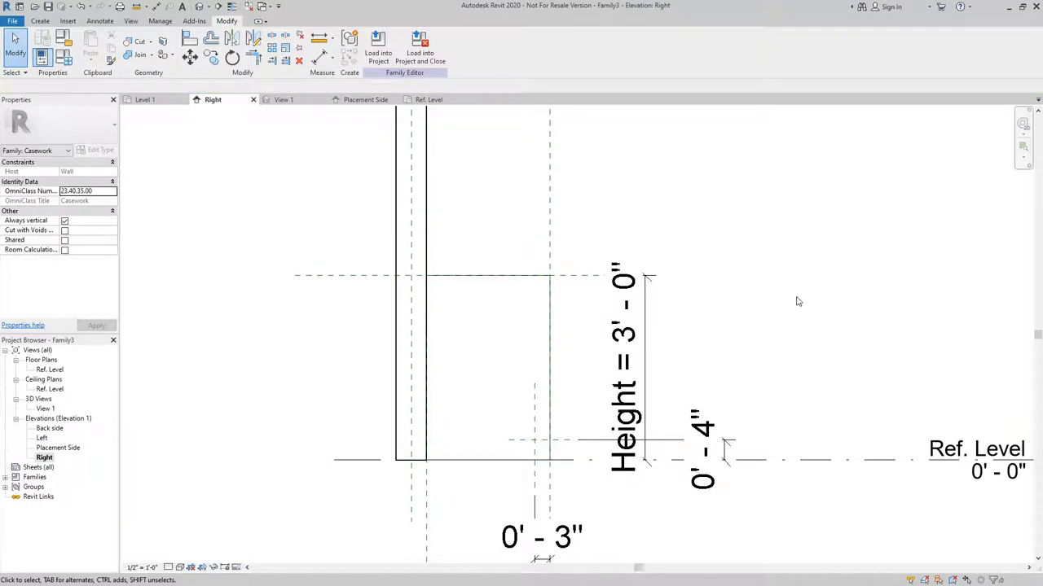
mouse_move(199, 8)
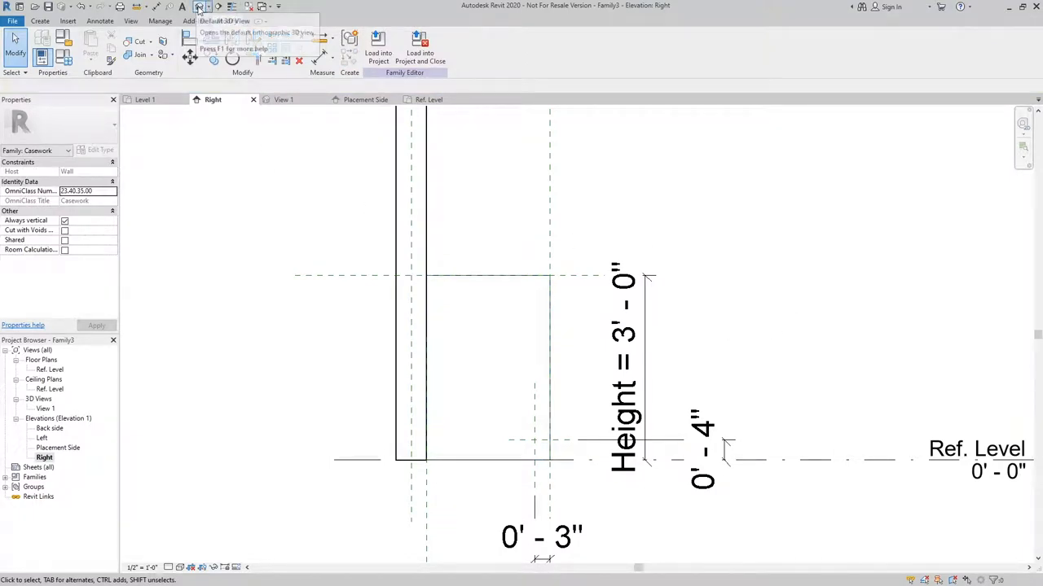
View the finished cabinet box in the default 3D view, then switch to the Ref. Level plan
left_click(199, 7)
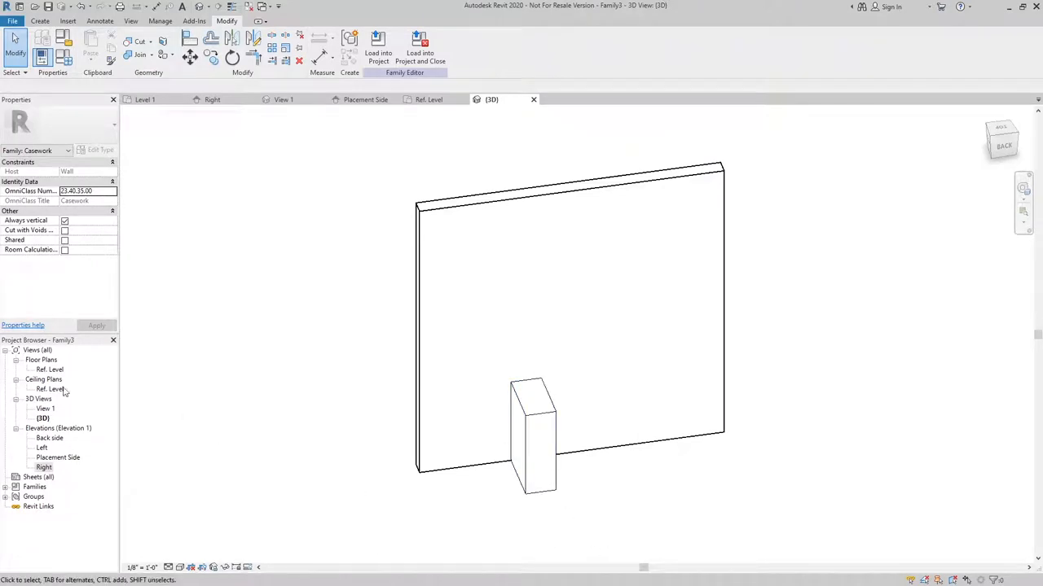
double_click(53, 368)
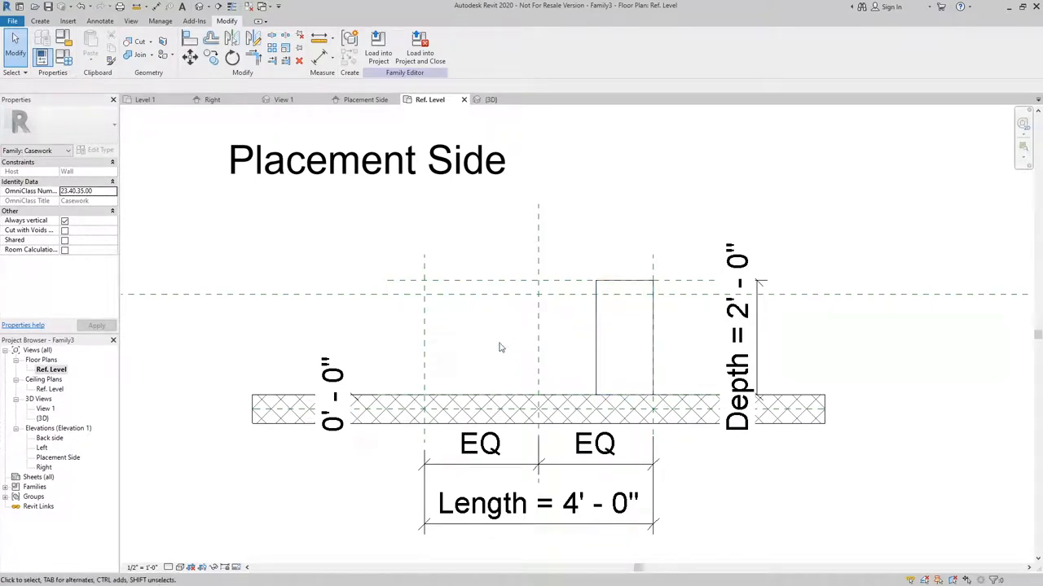
mouse_move(470, 346)
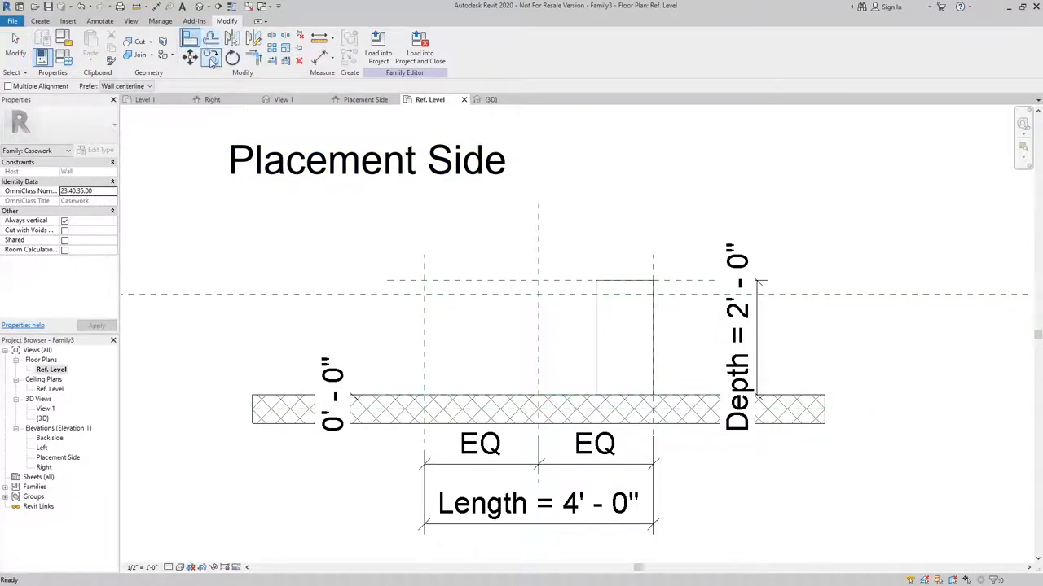
Start aligning the cabinet box edge to the Length reference plane
left_click(211, 55)
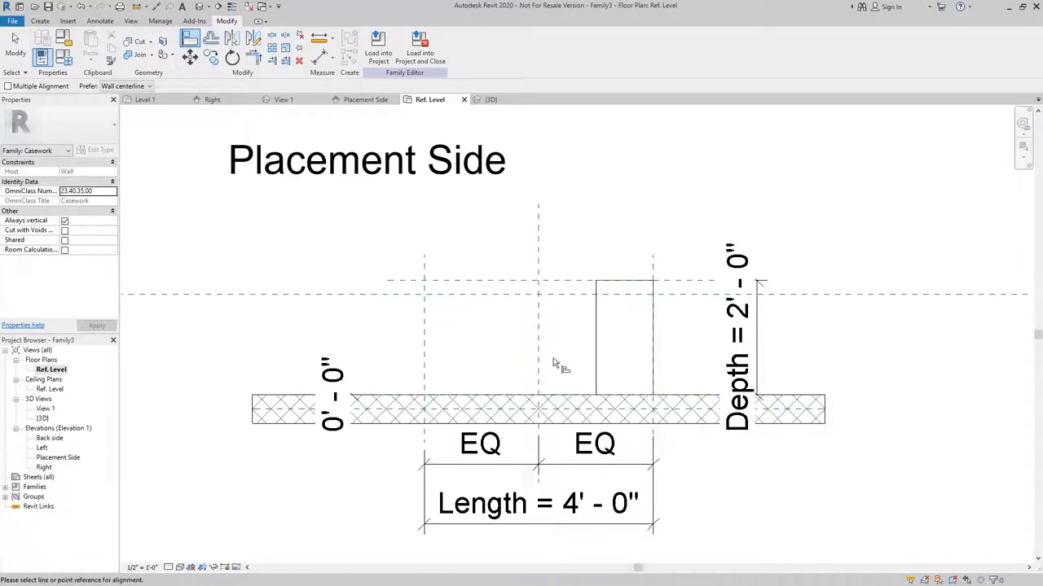
mouse_move(424, 346)
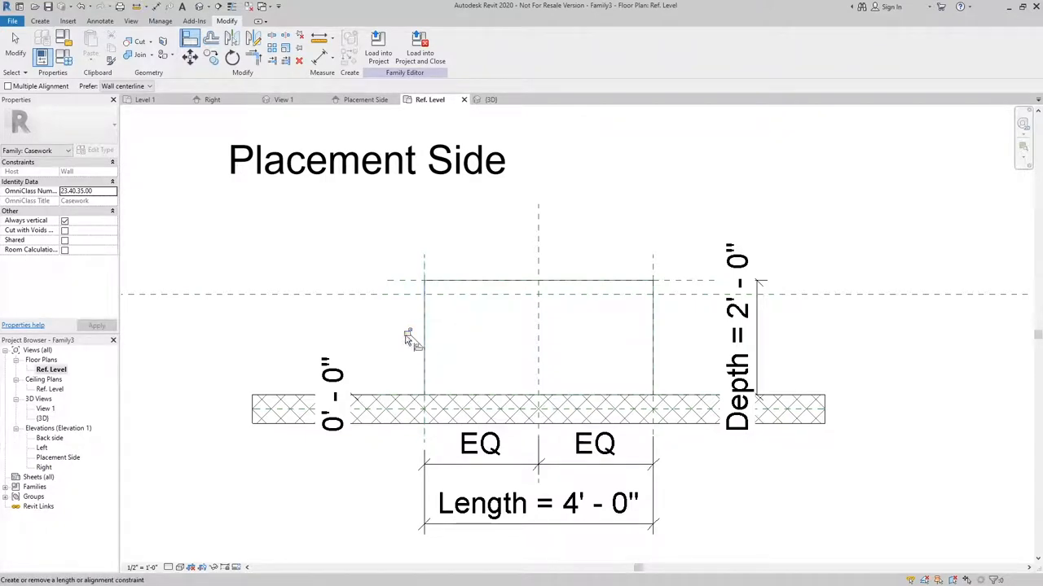
mouse_move(409, 337)
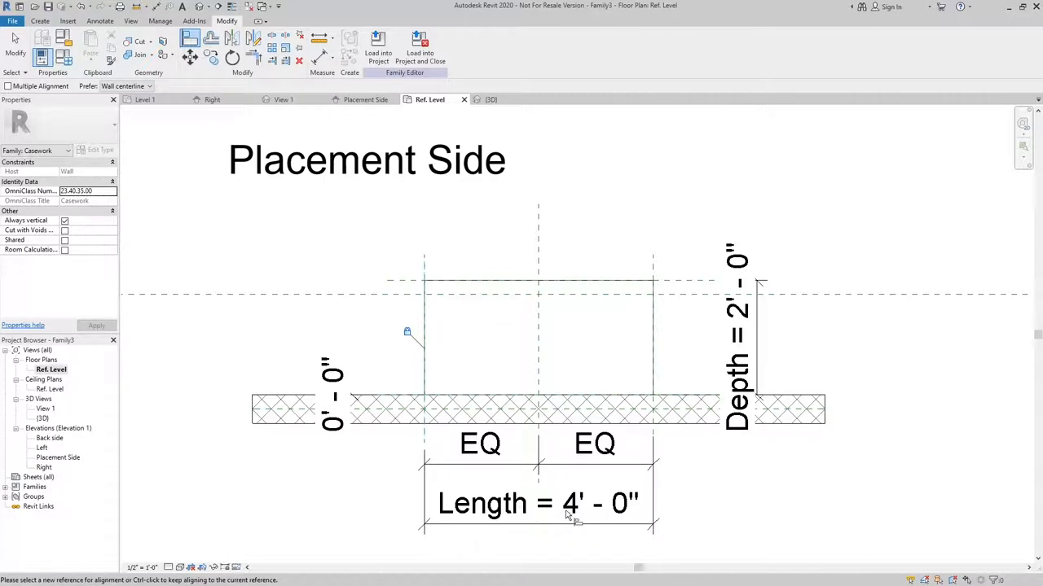
mouse_move(485, 337)
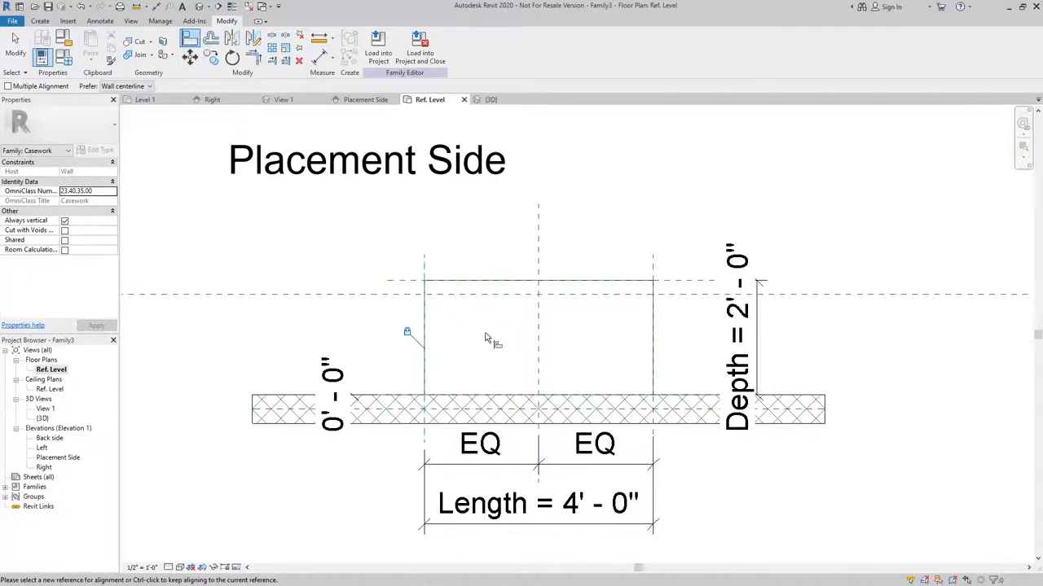
mouse_move(486, 342)
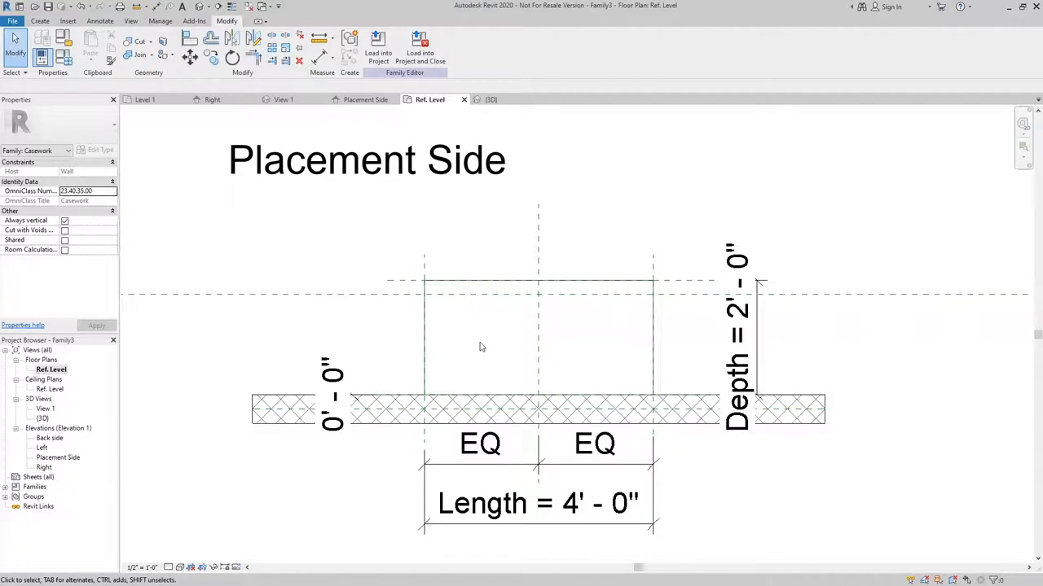
mouse_move(505, 485)
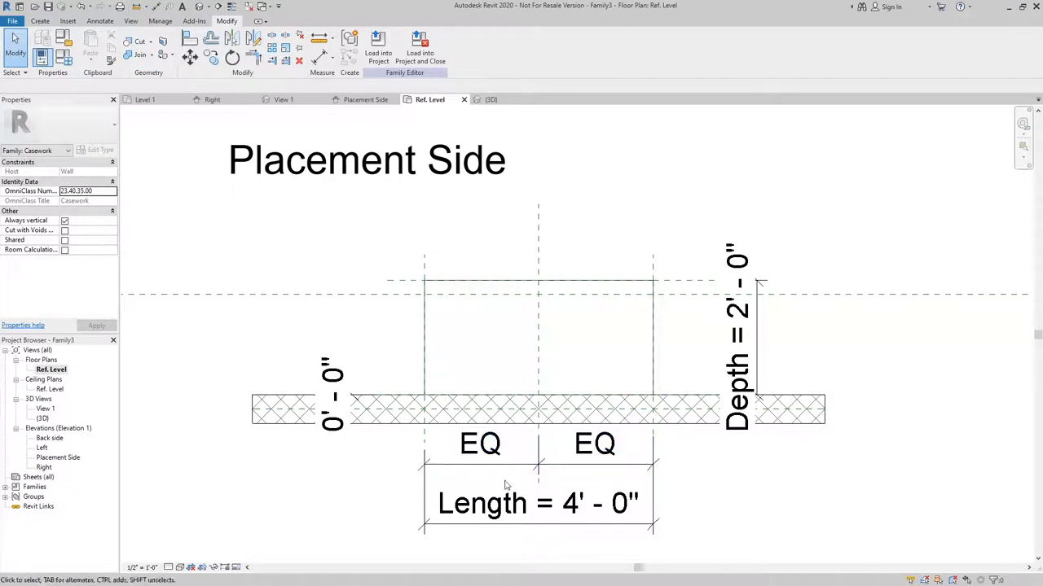
Select the Length dimension to flex its value and test the box stretching
left_click(538, 502)
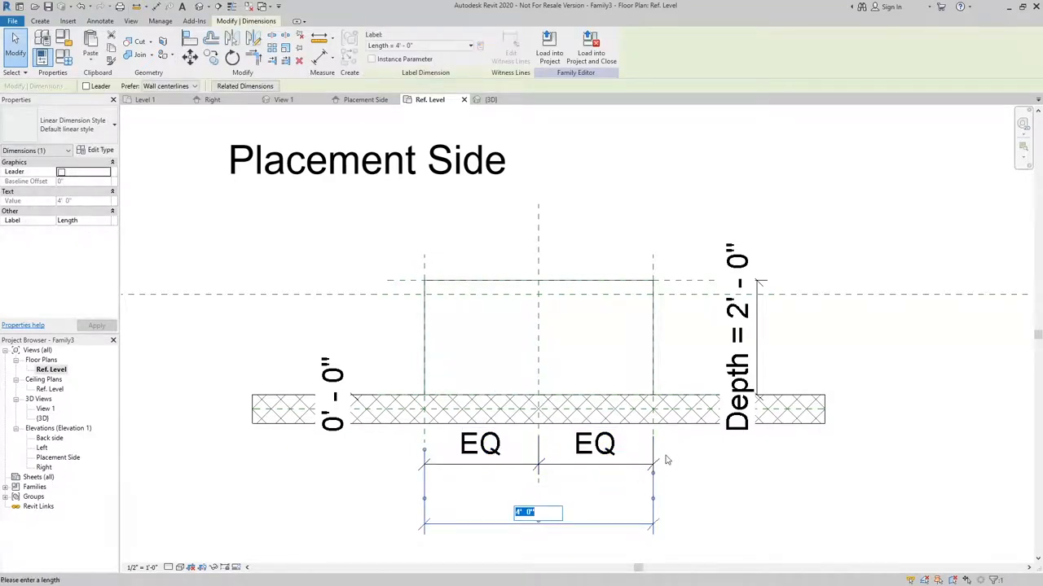
mouse_move(629, 452)
type("5")
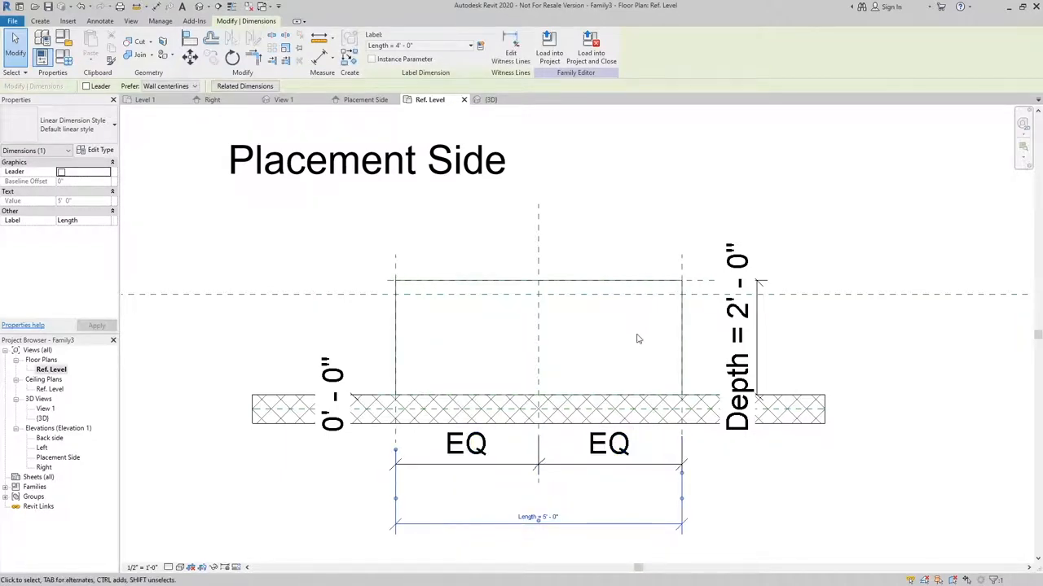
mouse_move(632, 335)
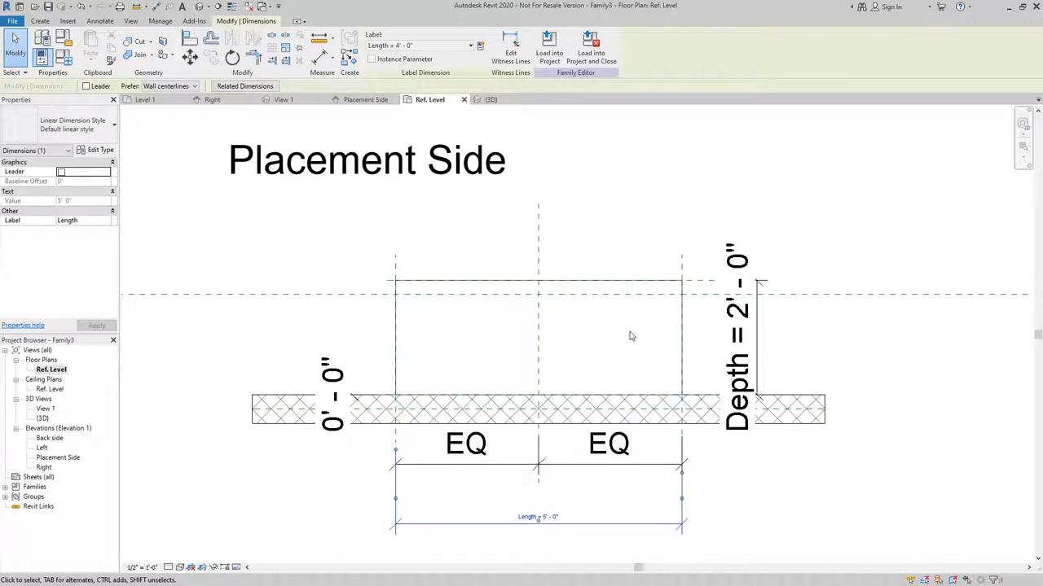
mouse_move(691, 331)
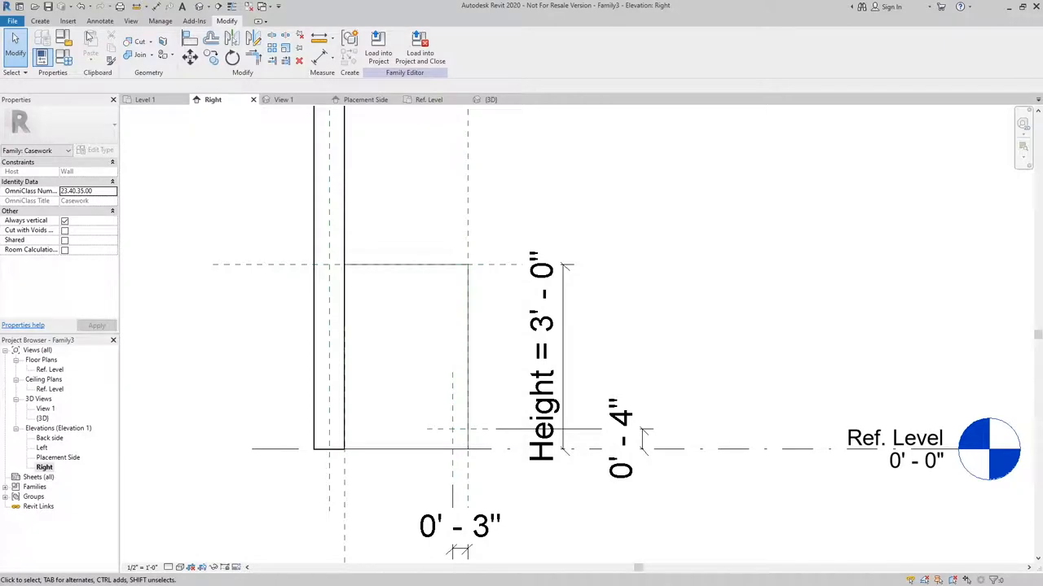
left_click(40, 19)
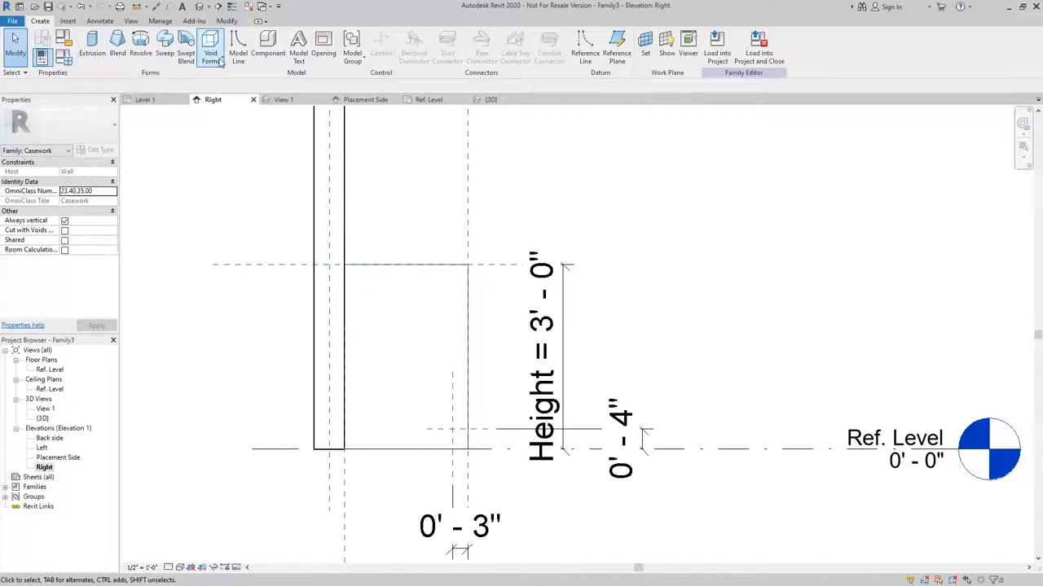
left_click(211, 49)
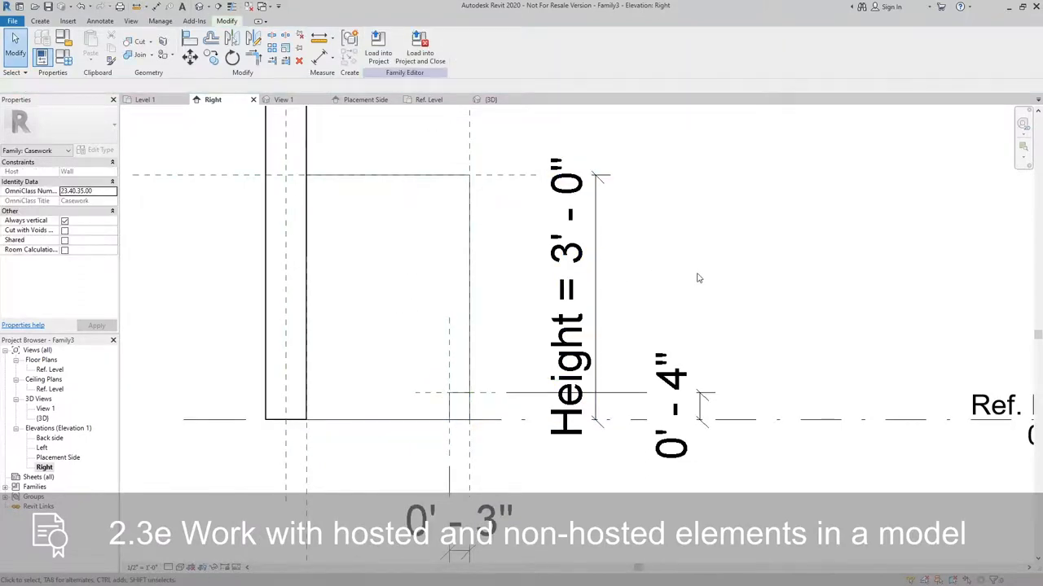
Show the cabinet box in the 3D view and orbit to reveal its recessed toe kick
left_click(49, 368)
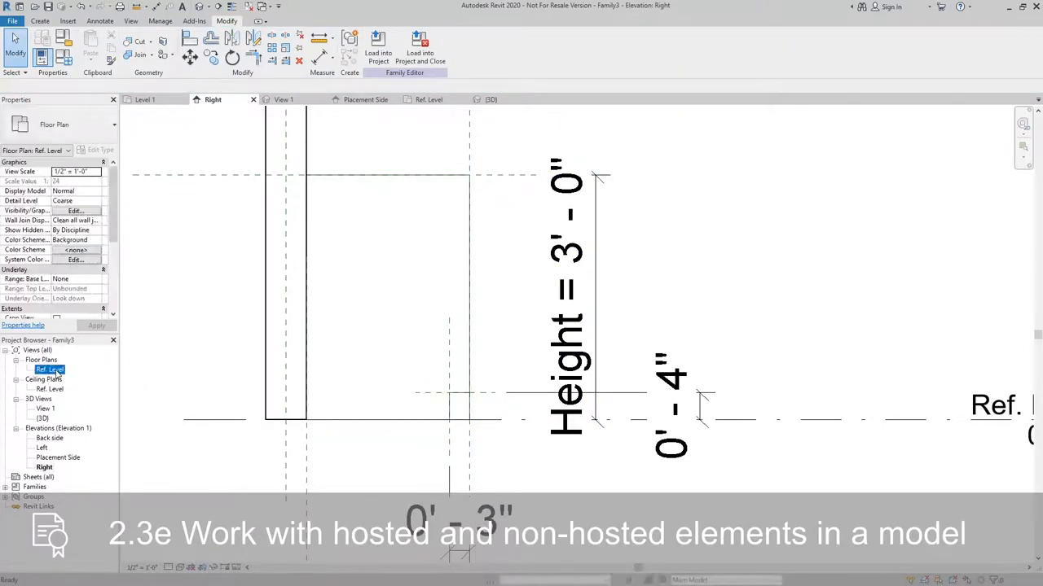
left_click(430, 100)
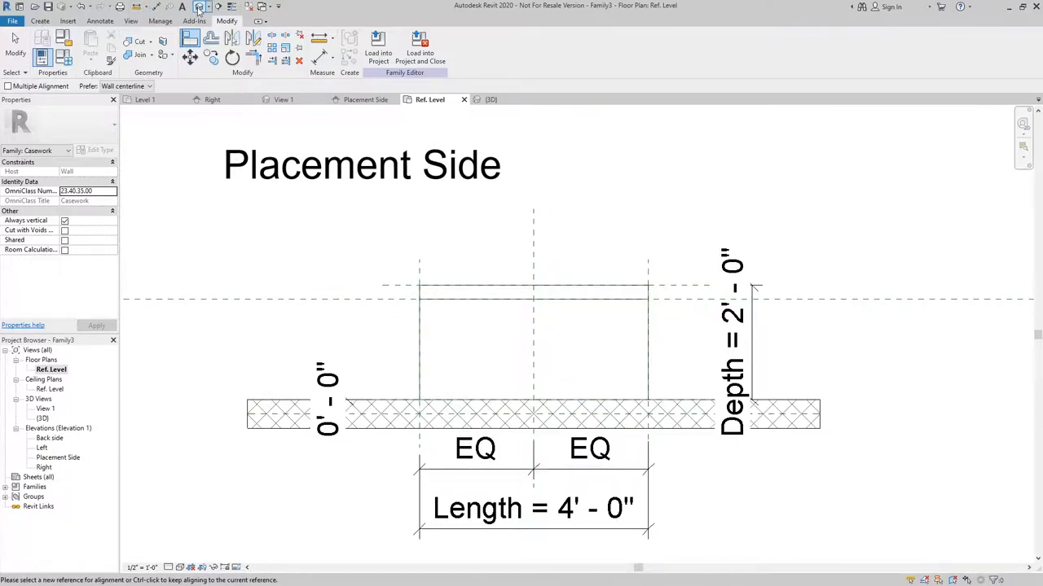
left_click(489, 99)
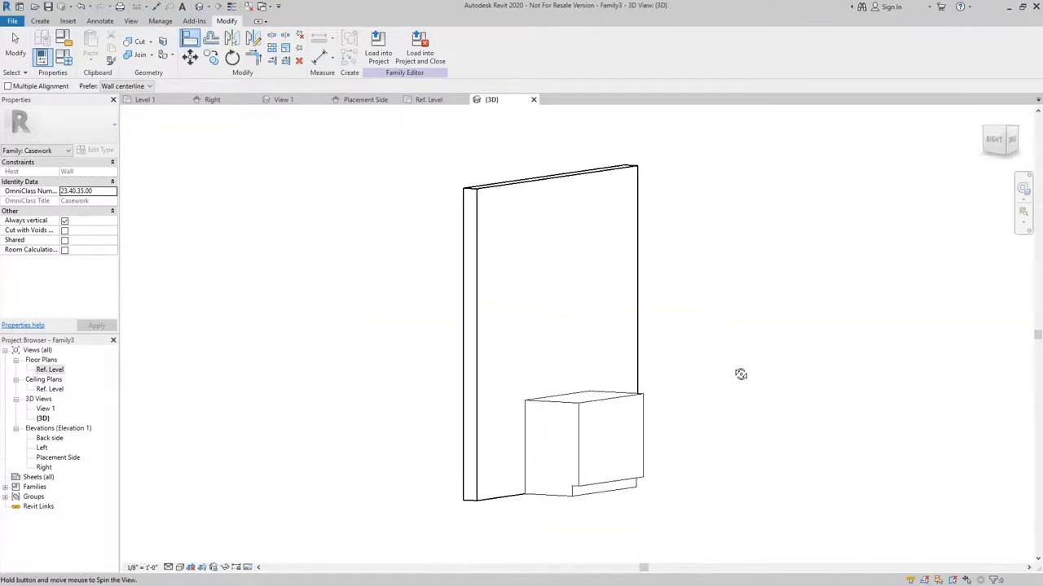
left_click_drag(739, 373, 476, 386)
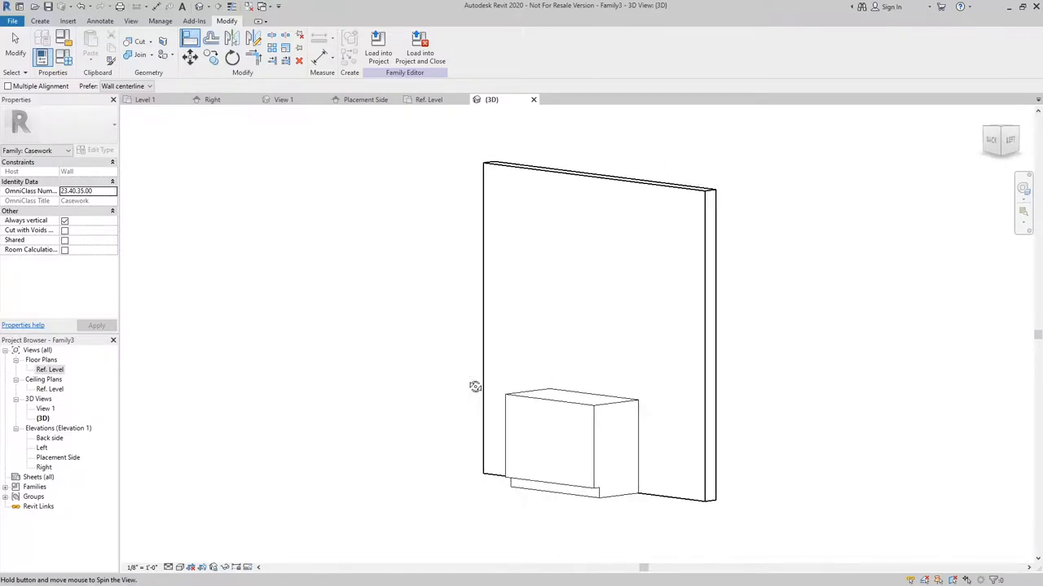